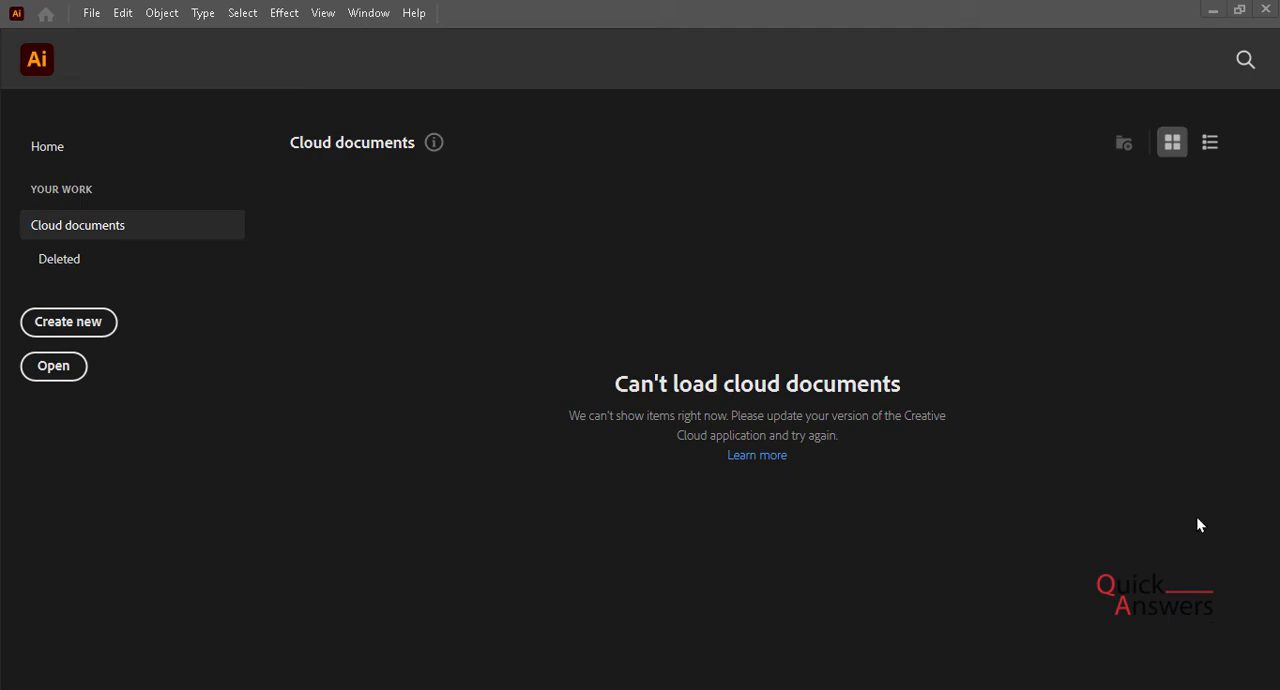
mouse_move(788, 430)
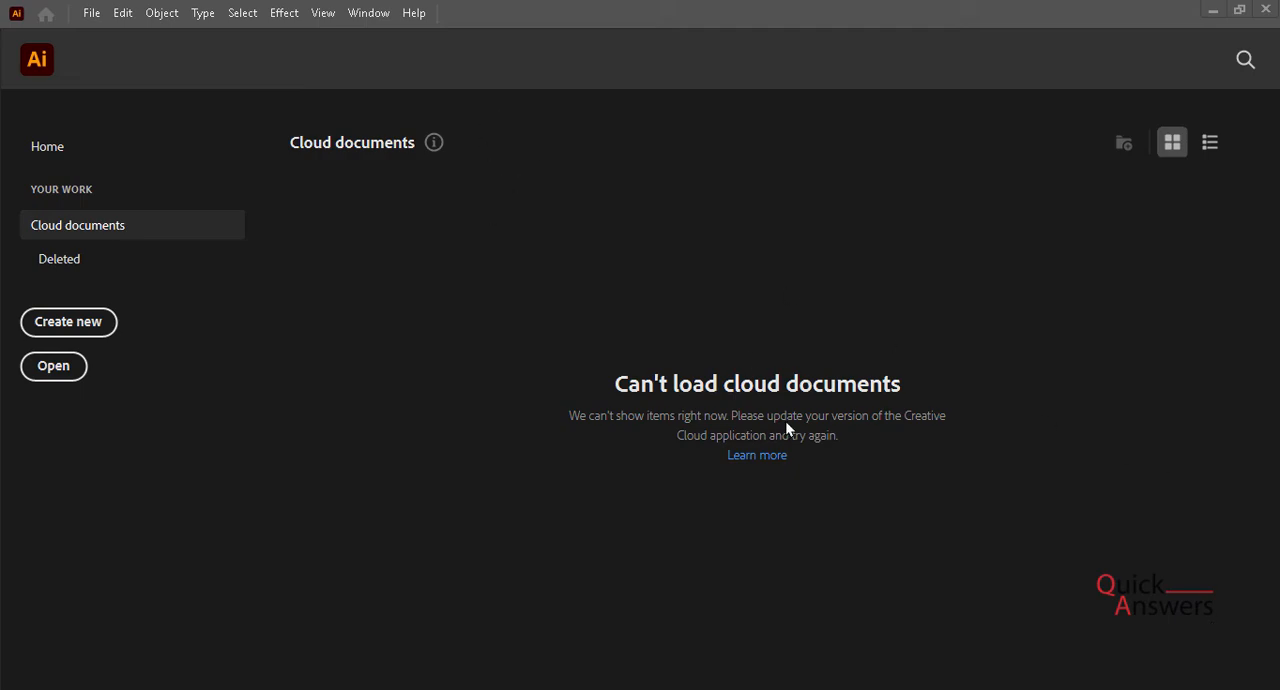
mouse_move(576, 202)
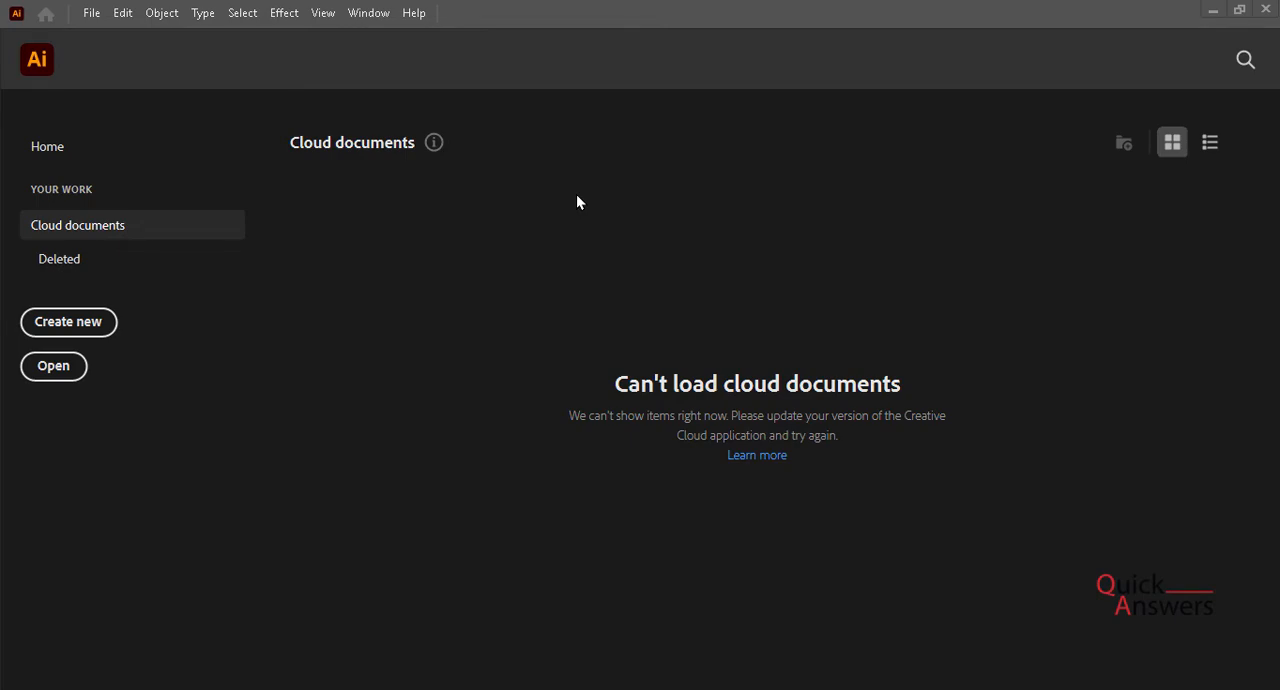
mouse_move(422, 120)
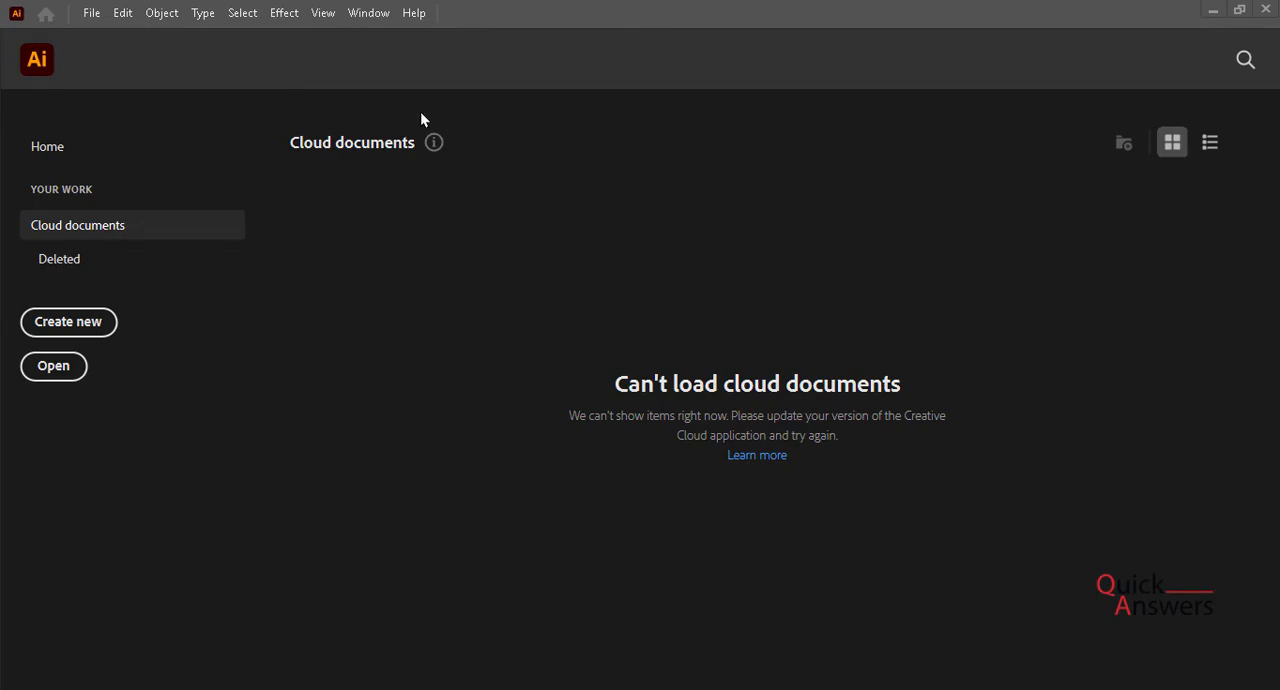
- Create a new document Untitled-2 with a tall artboard 1280 px wide
left_click(92, 12)
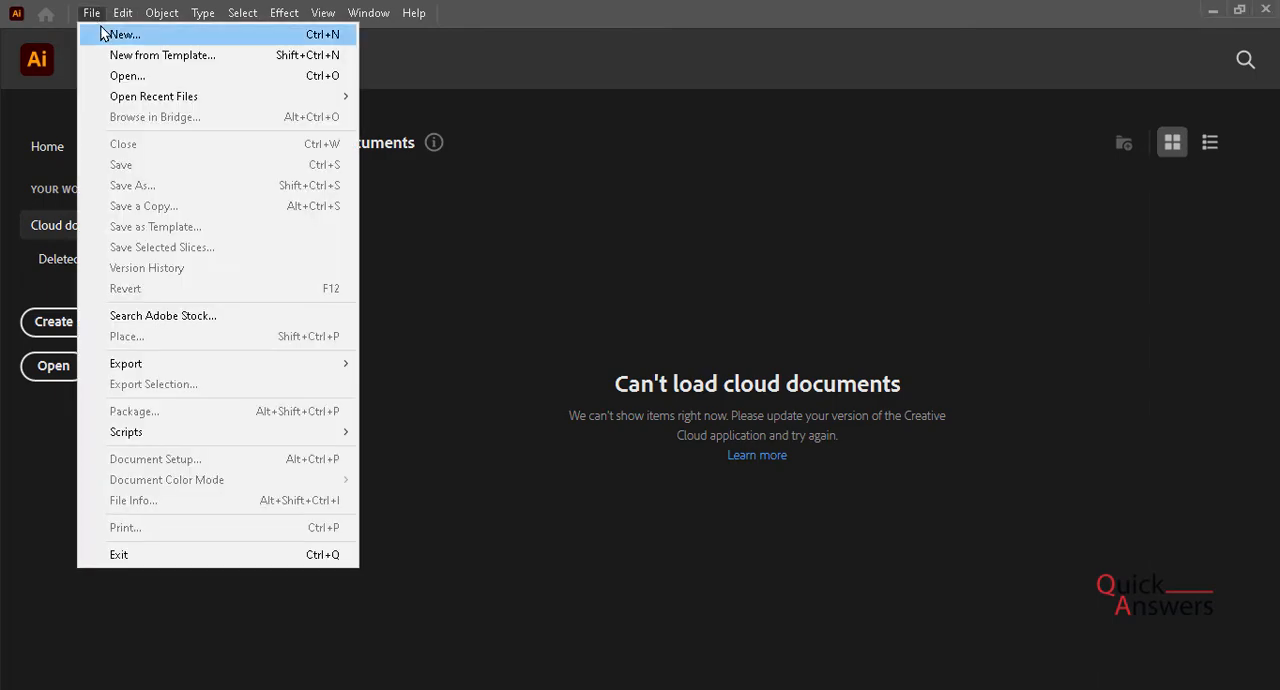
left_click(120, 34)
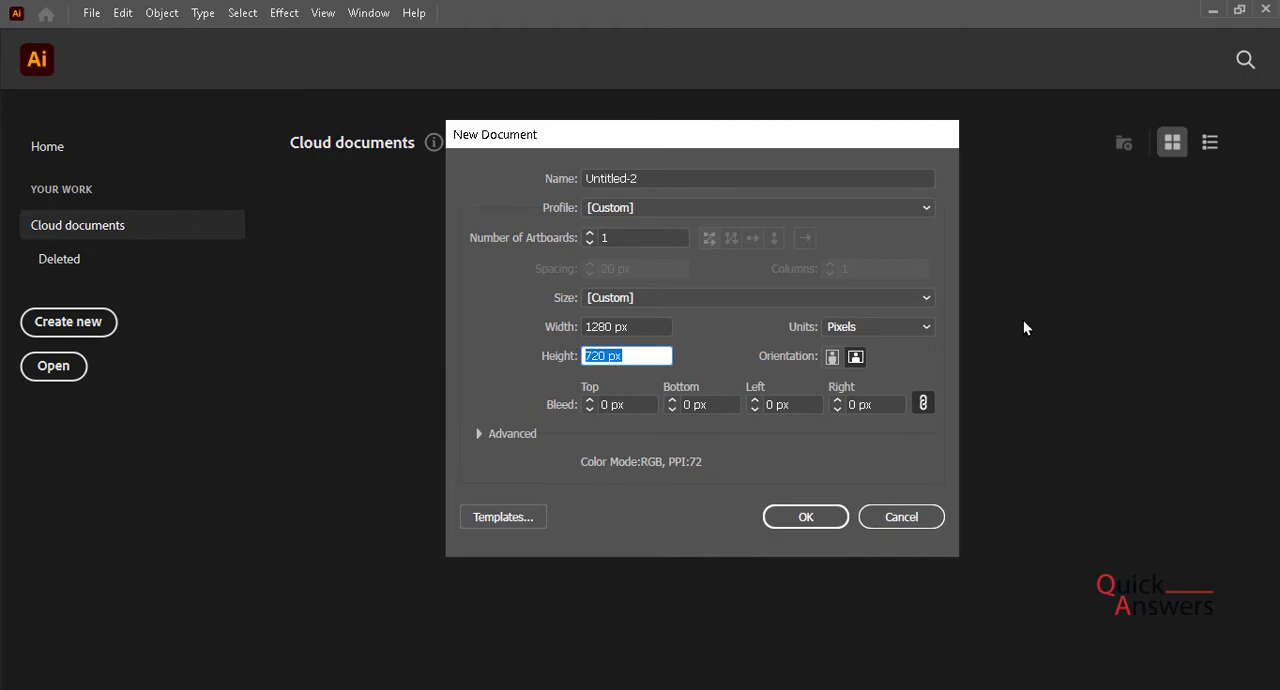
type("12")
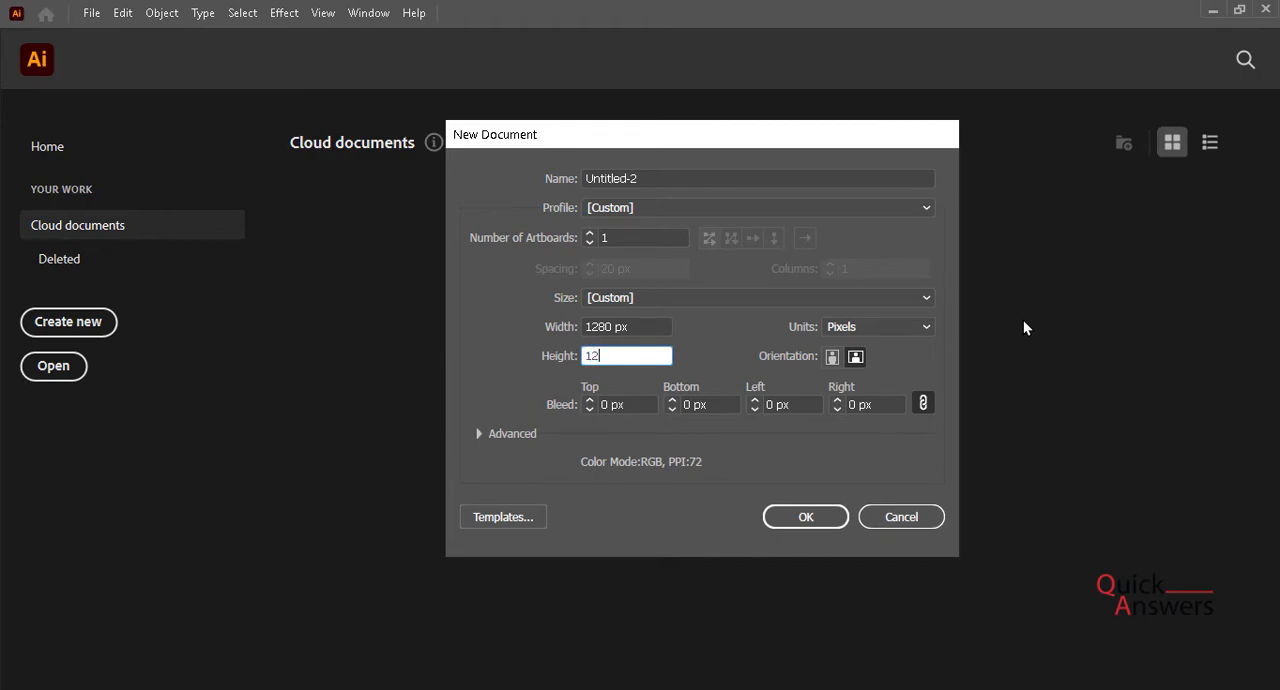
left_click(900, 516)
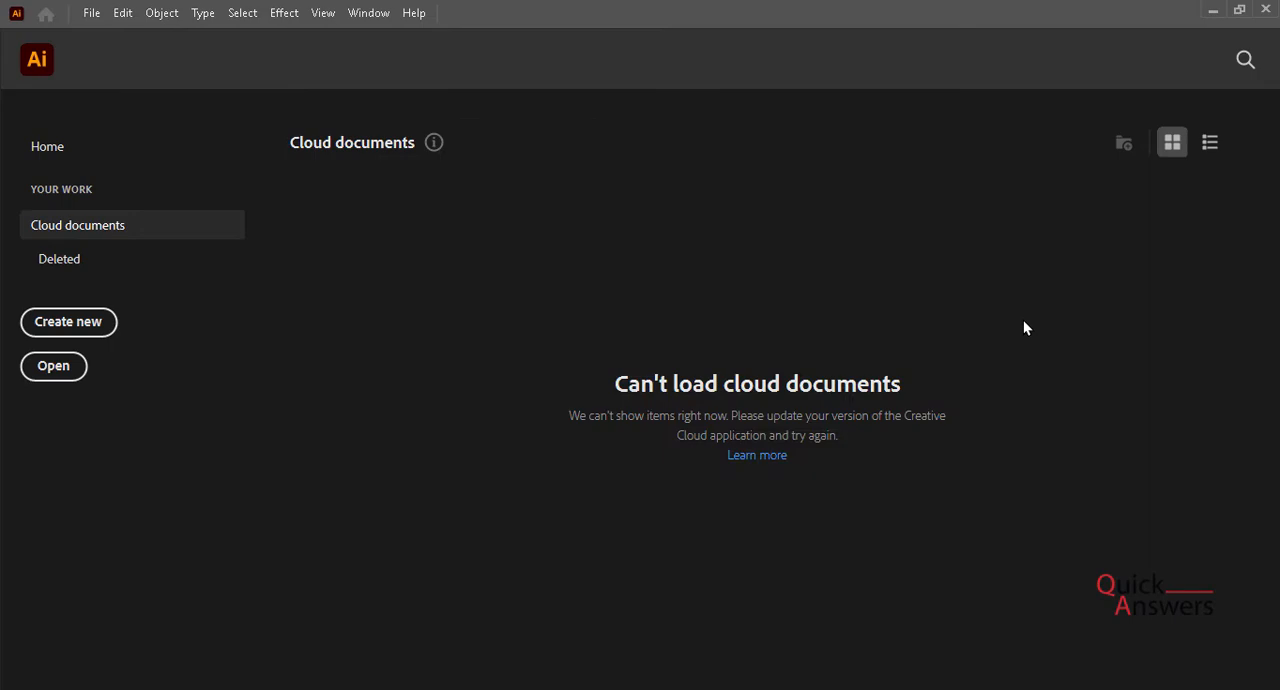
left_click(68, 320)
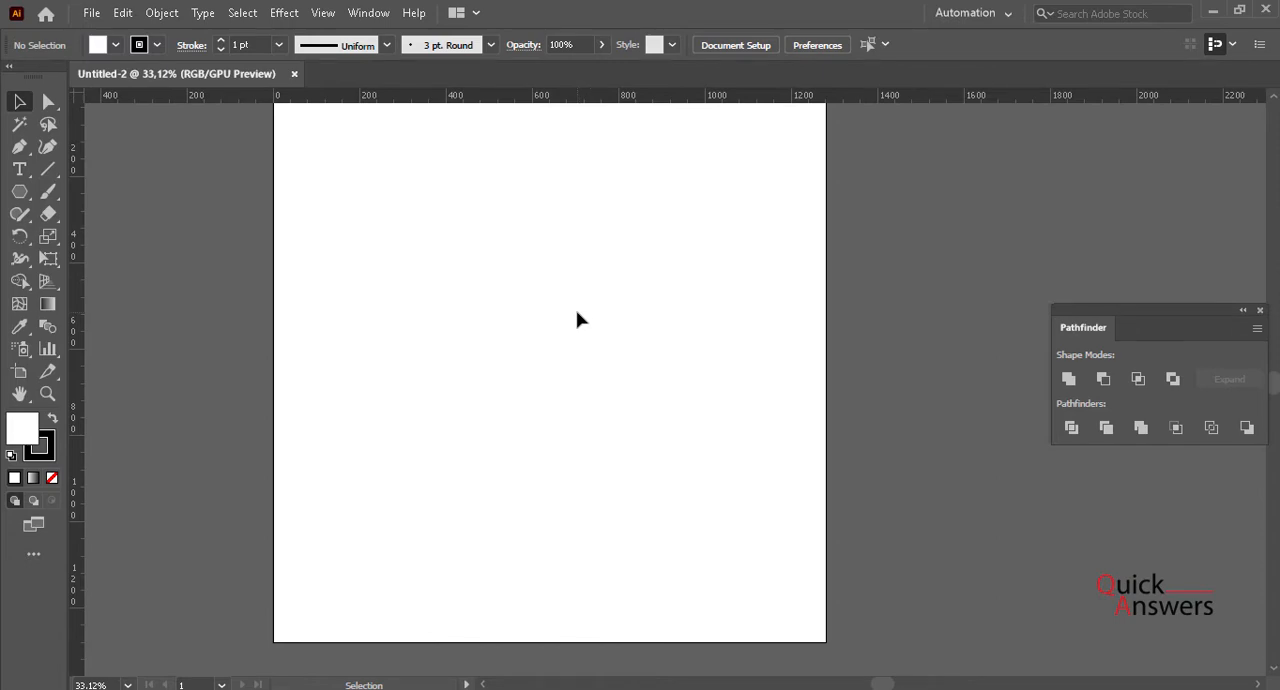
mouse_move(500, 308)
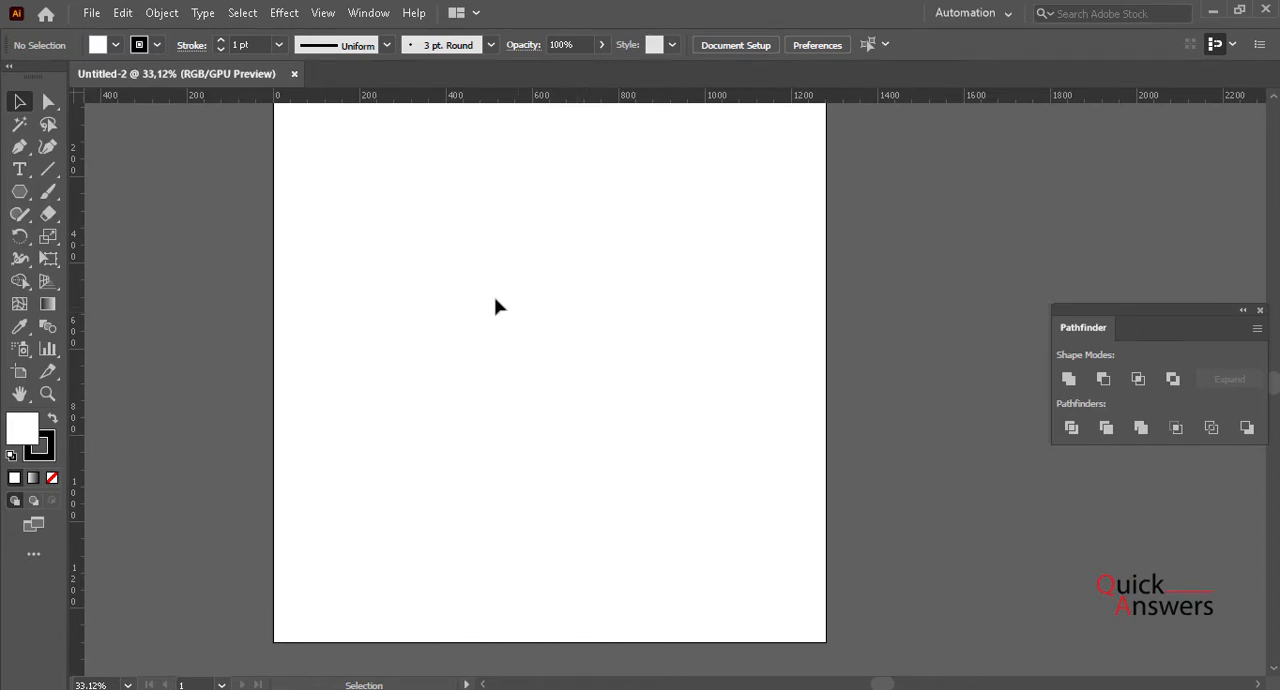
mouse_move(120, 232)
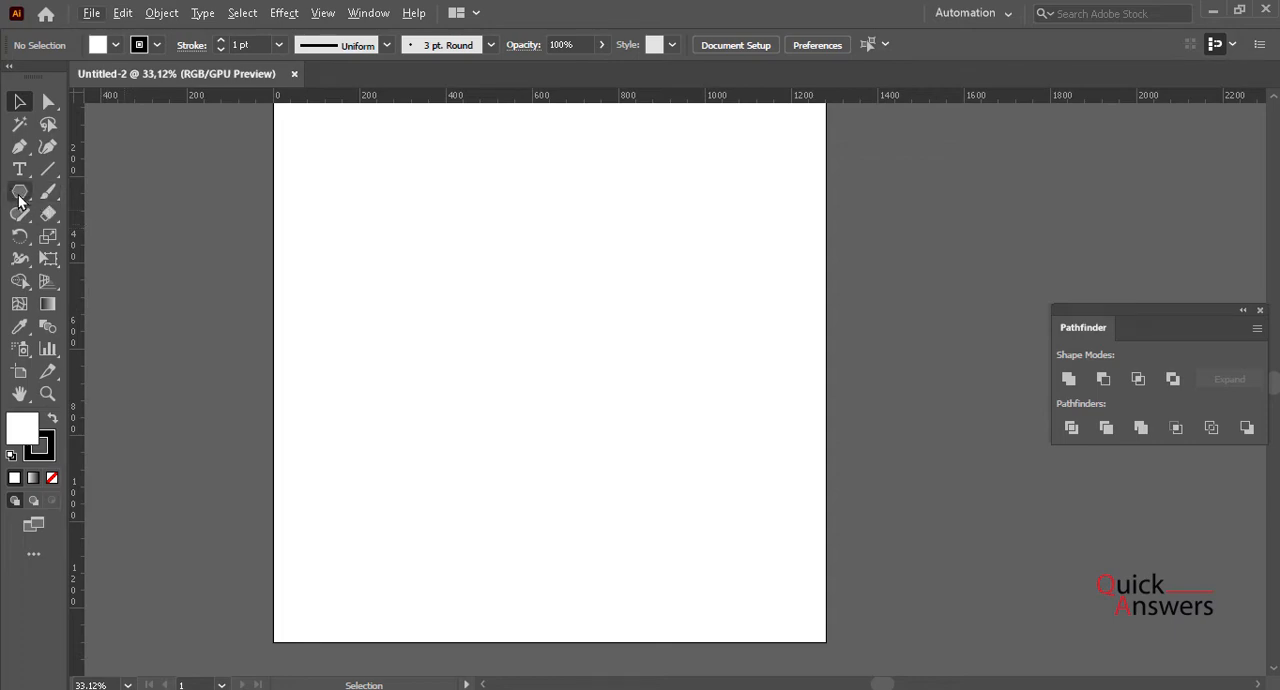
- Choose the Ellipse Tool from the shape tools flyout
left_click(20, 192)
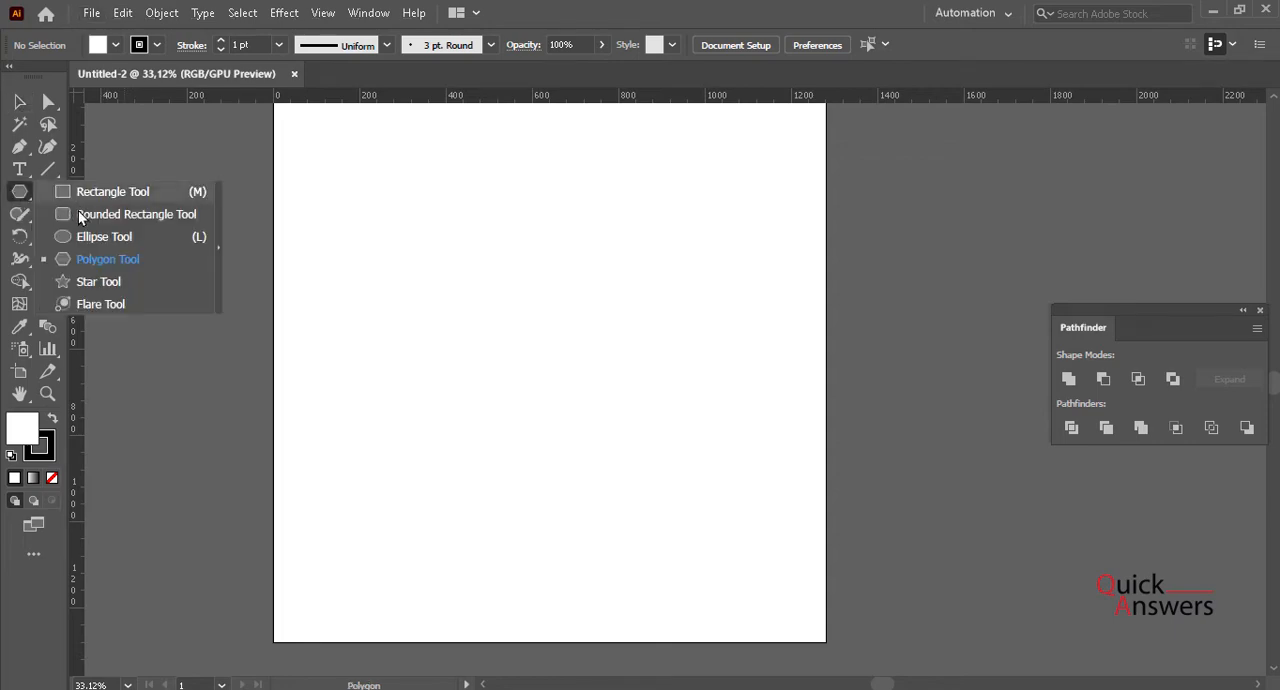
left_click(104, 236)
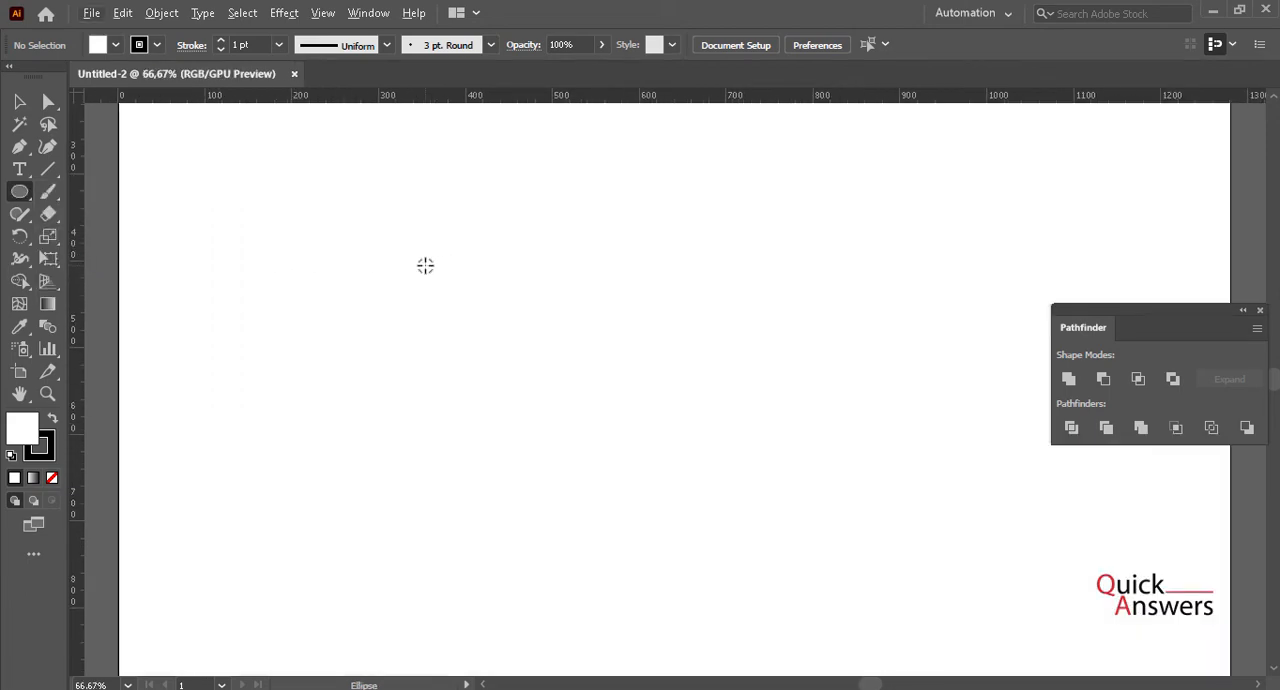
- Draw two overlapping circles and subtract the front one with Minus Front, leaving a black crescent
left_click_drag(372, 212, 478, 316)
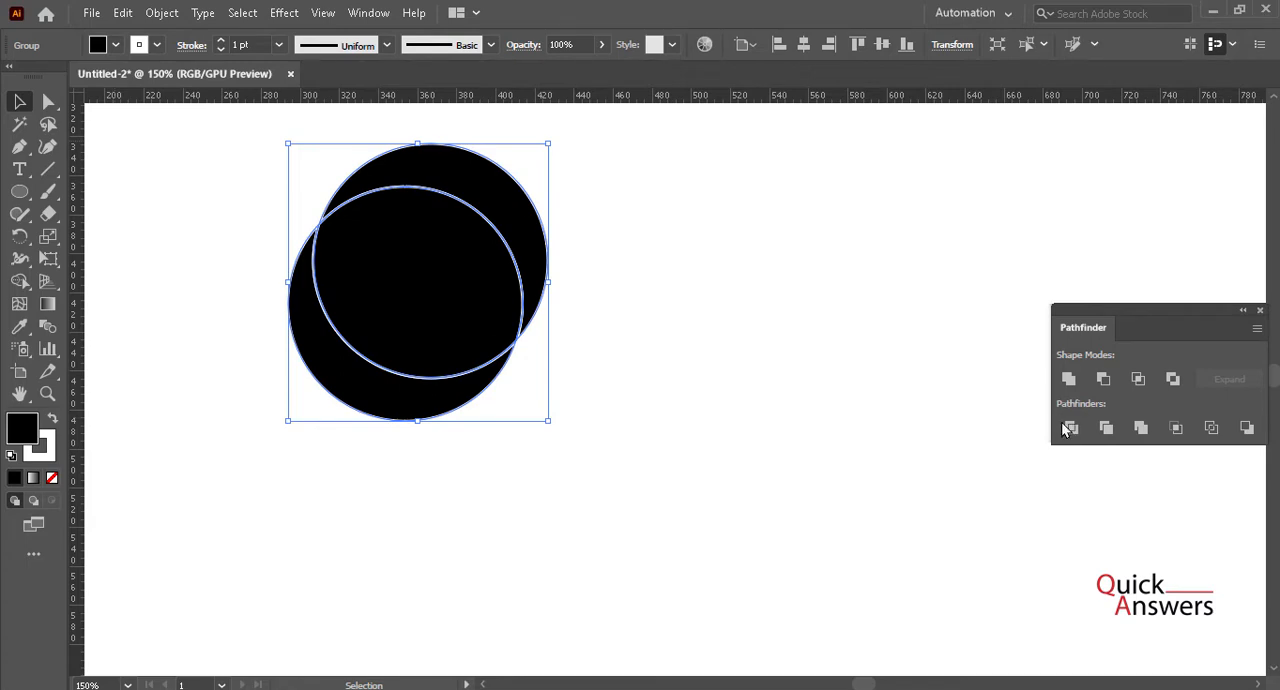
left_click(1068, 428)
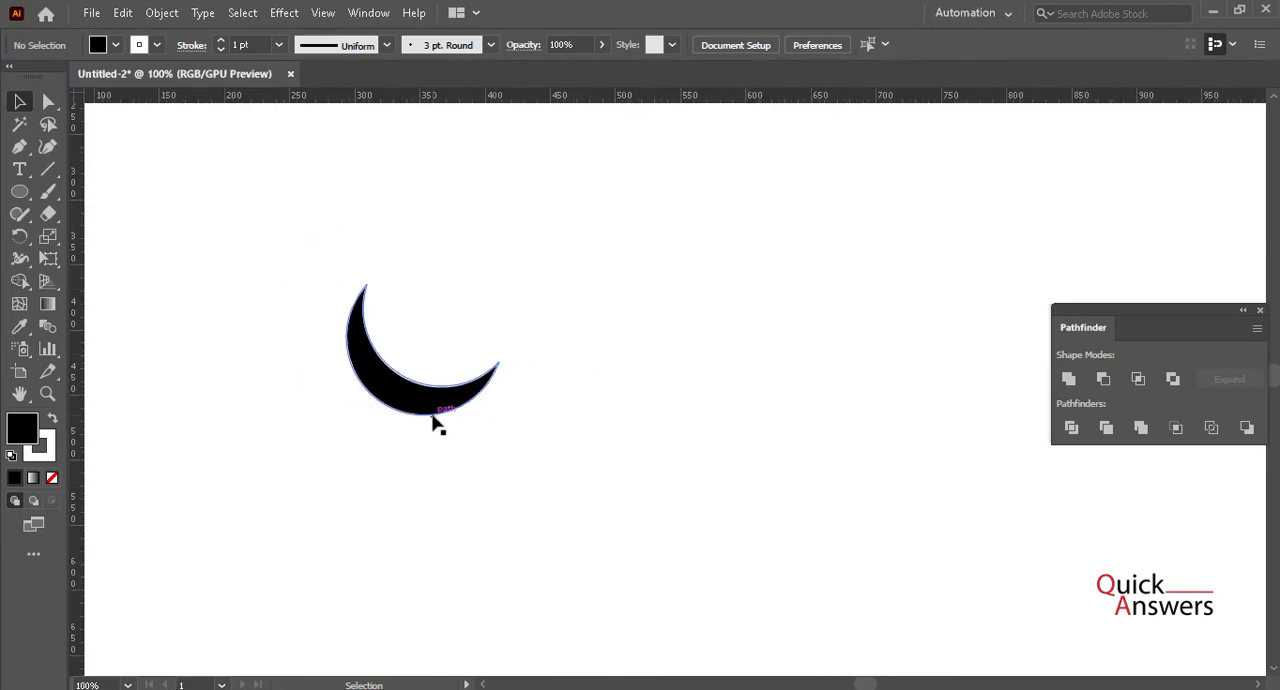
left_click(420, 360)
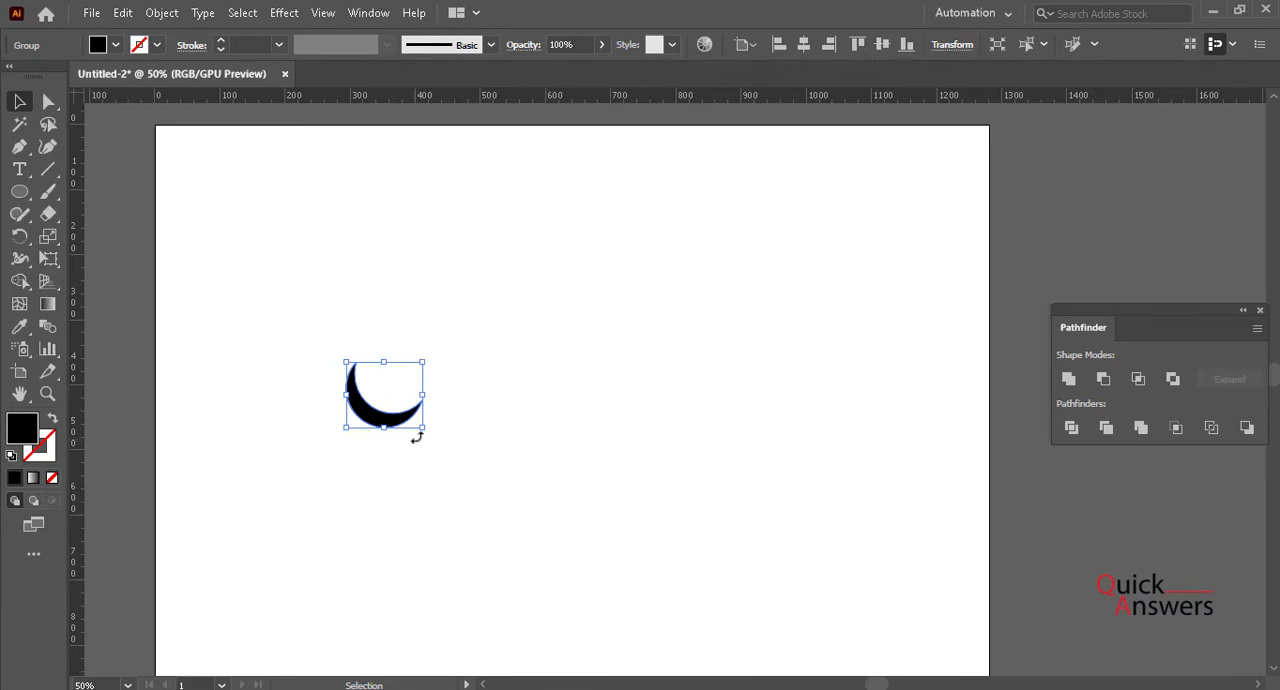
mouse_move(344, 120)
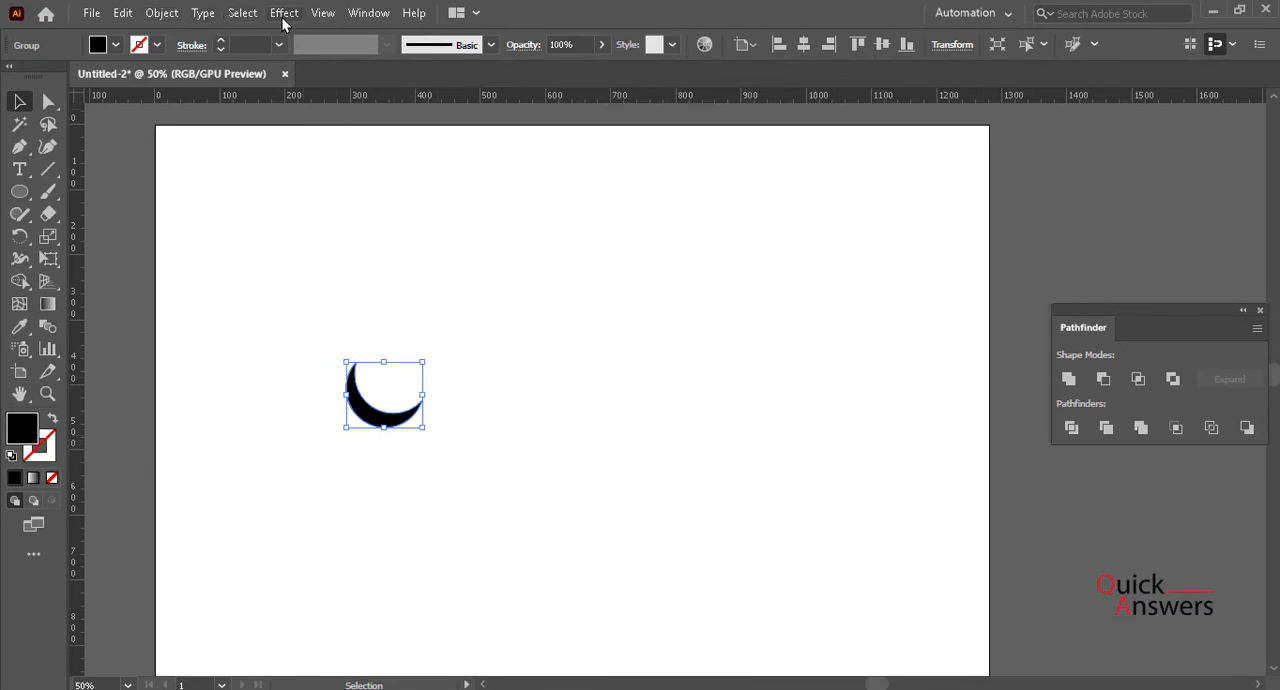
- Open Effect > Distort & Transform > Transform for the selected crescent
left_click(284, 12)
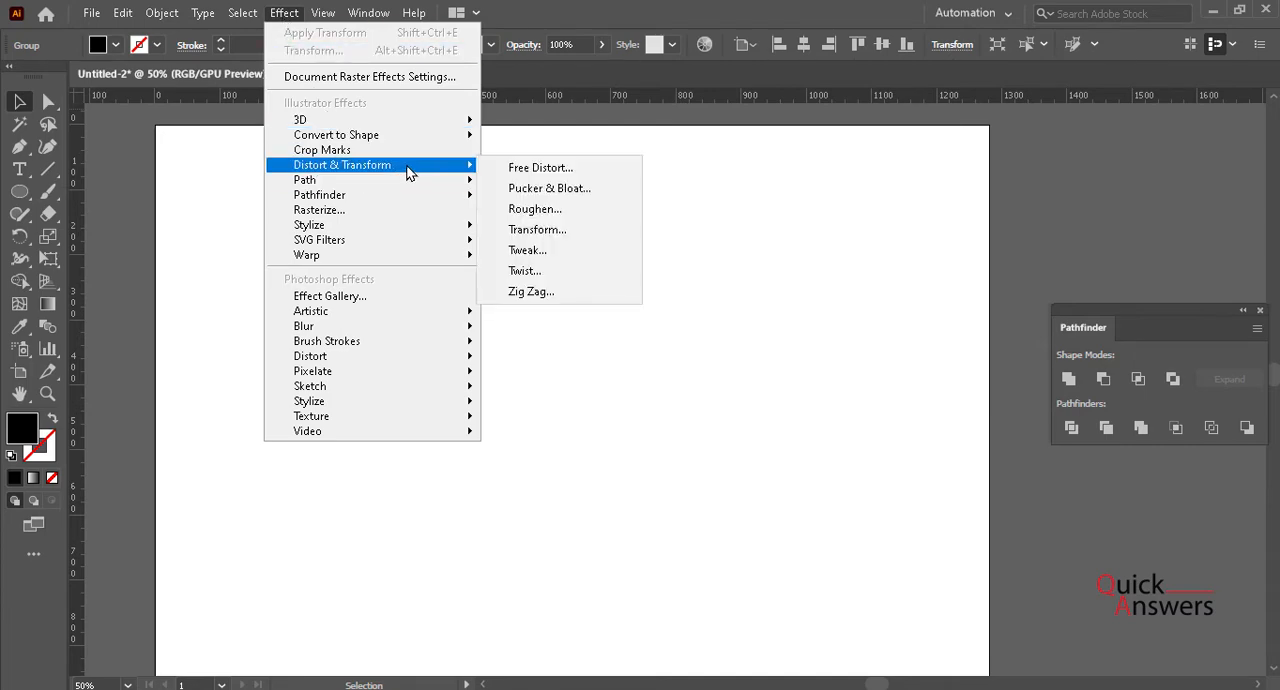
mouse_move(536, 208)
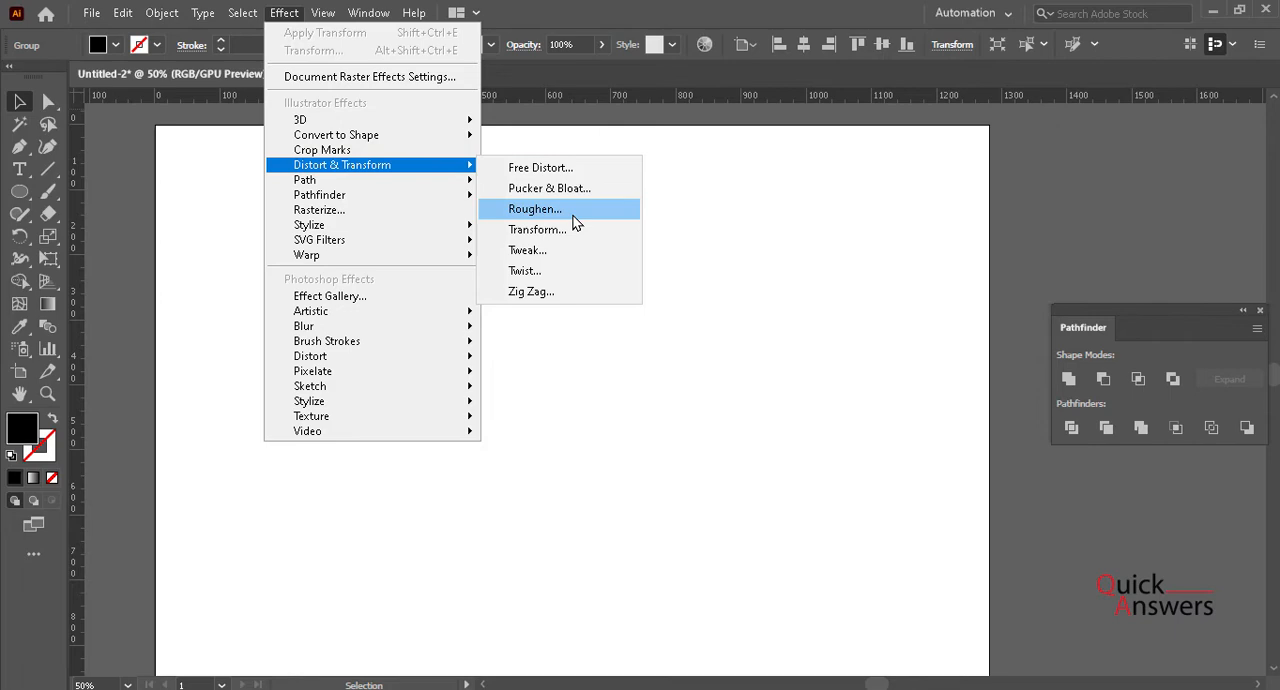
left_click(536, 228)
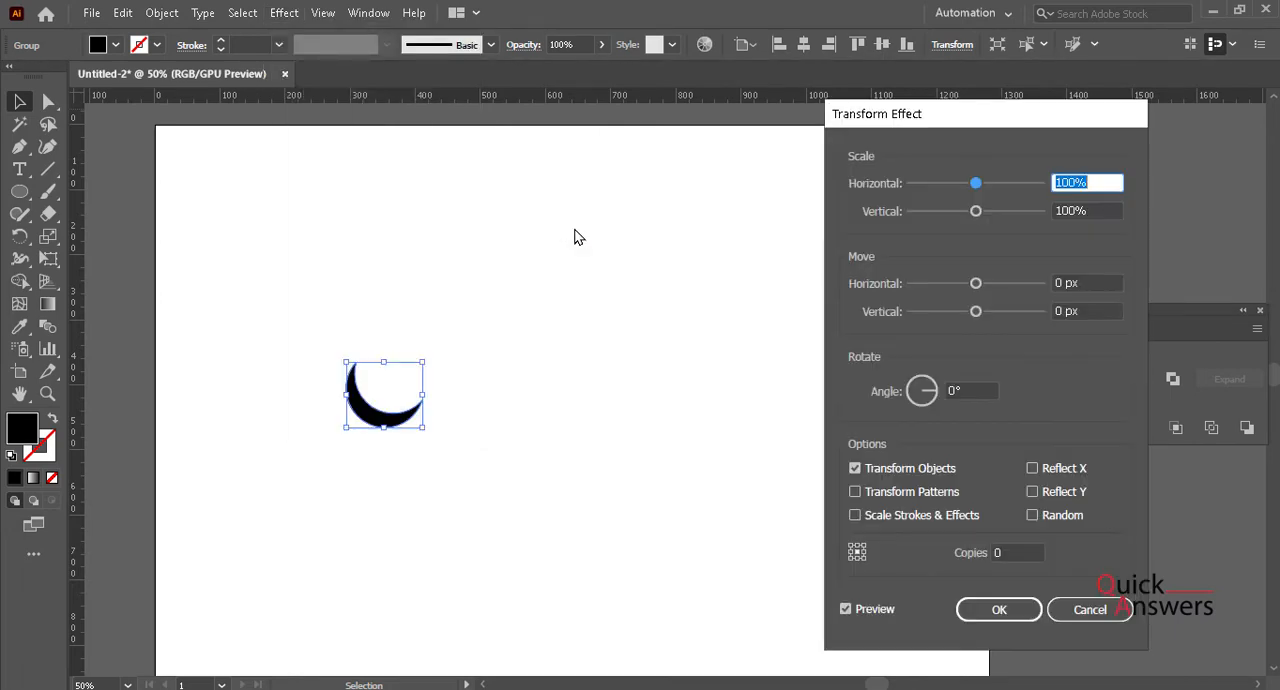
mouse_move(820, 164)
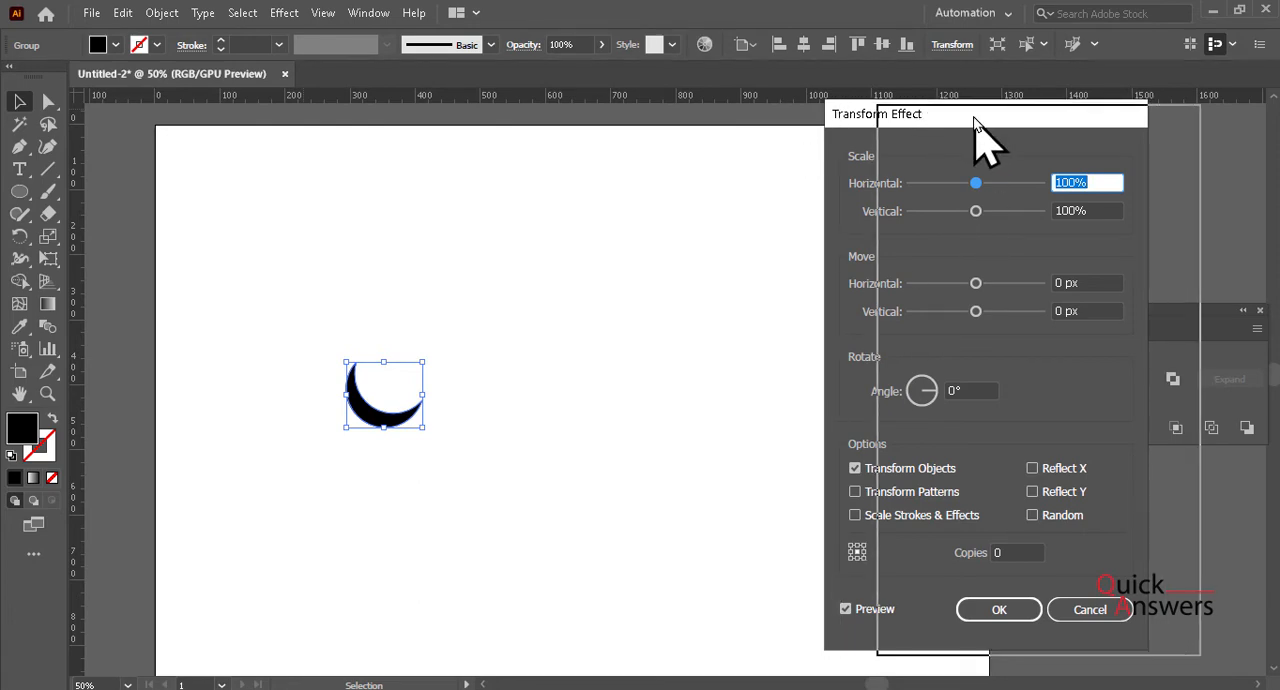
- Move the Transform Effect dialog aside and set Horizontal Scale to 99%
left_click_drag(976, 114, 976, 120)
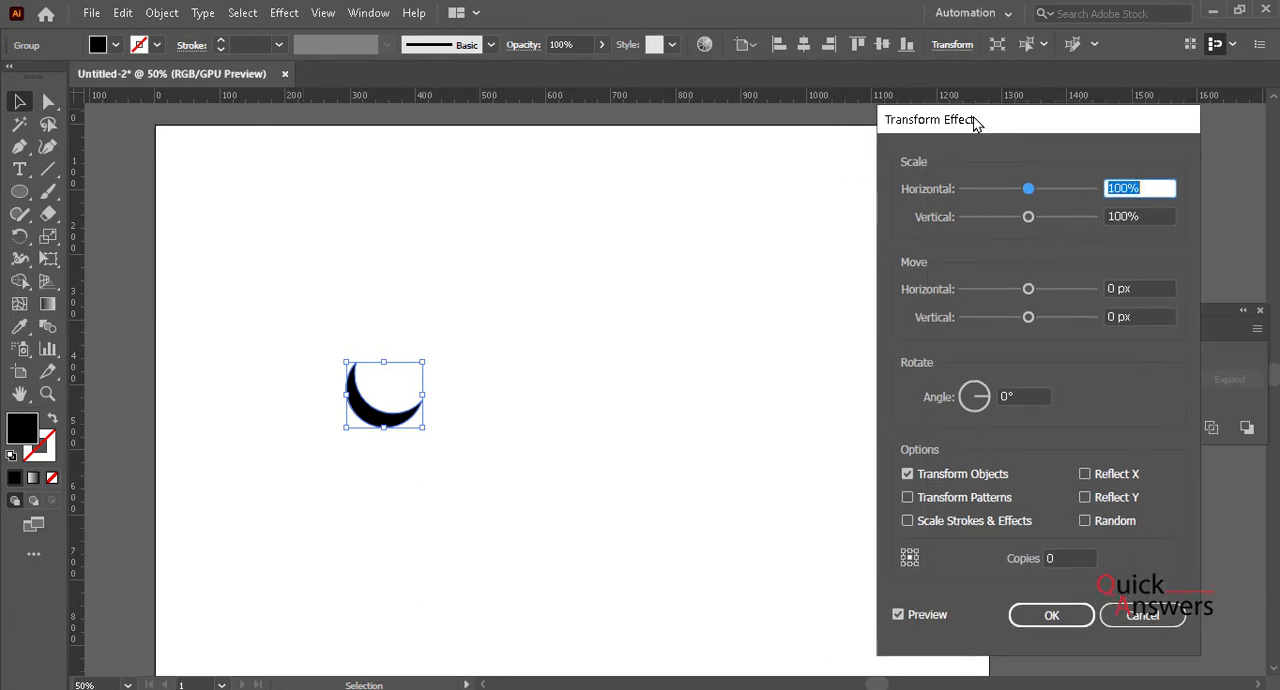
mouse_move(960, 196)
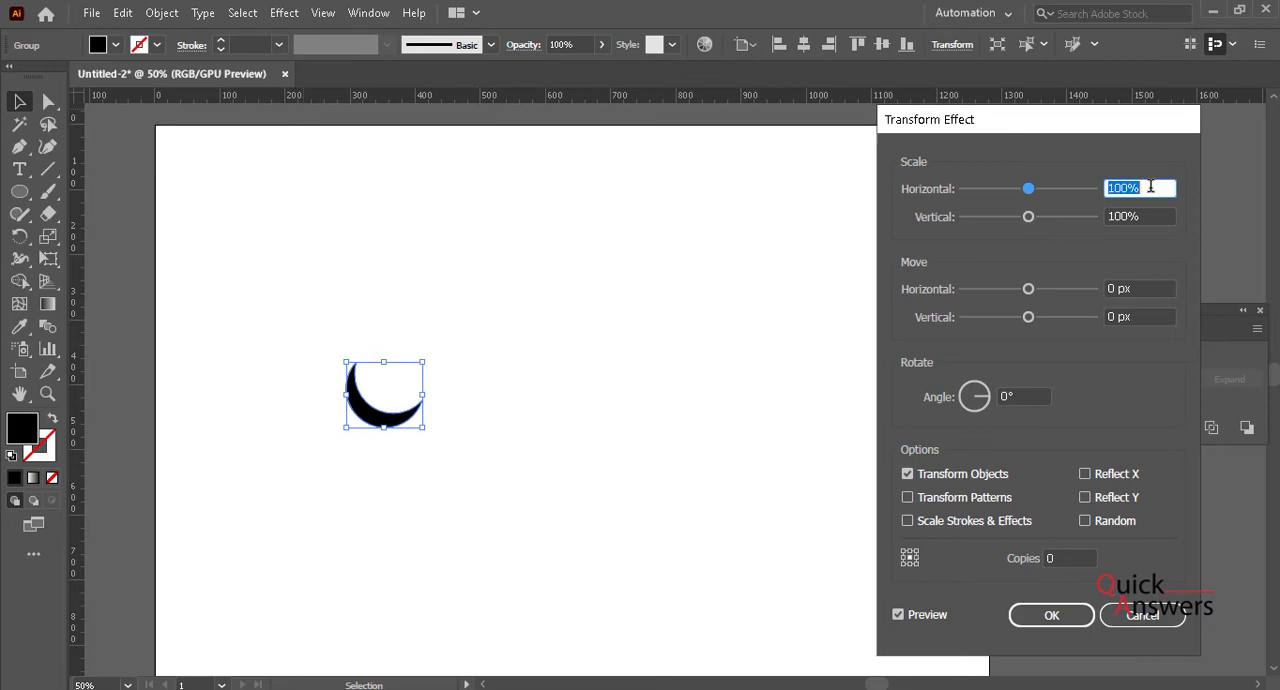
type("99%")
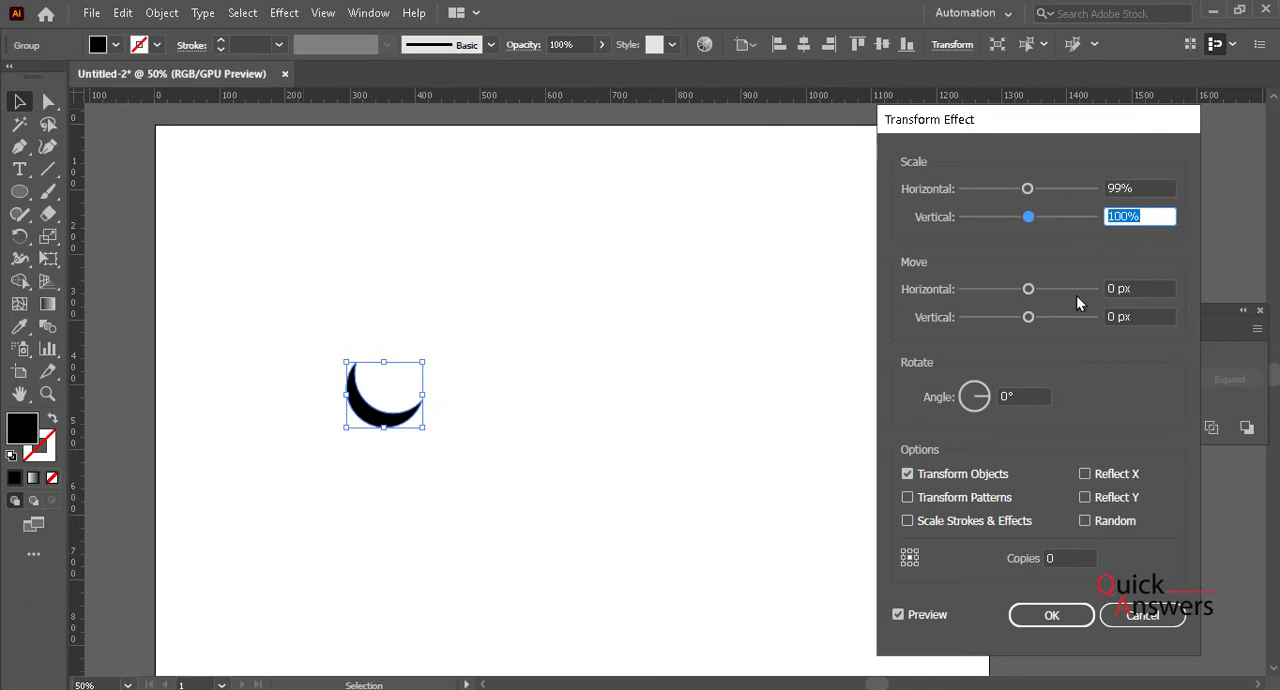
mouse_move(1012, 314)
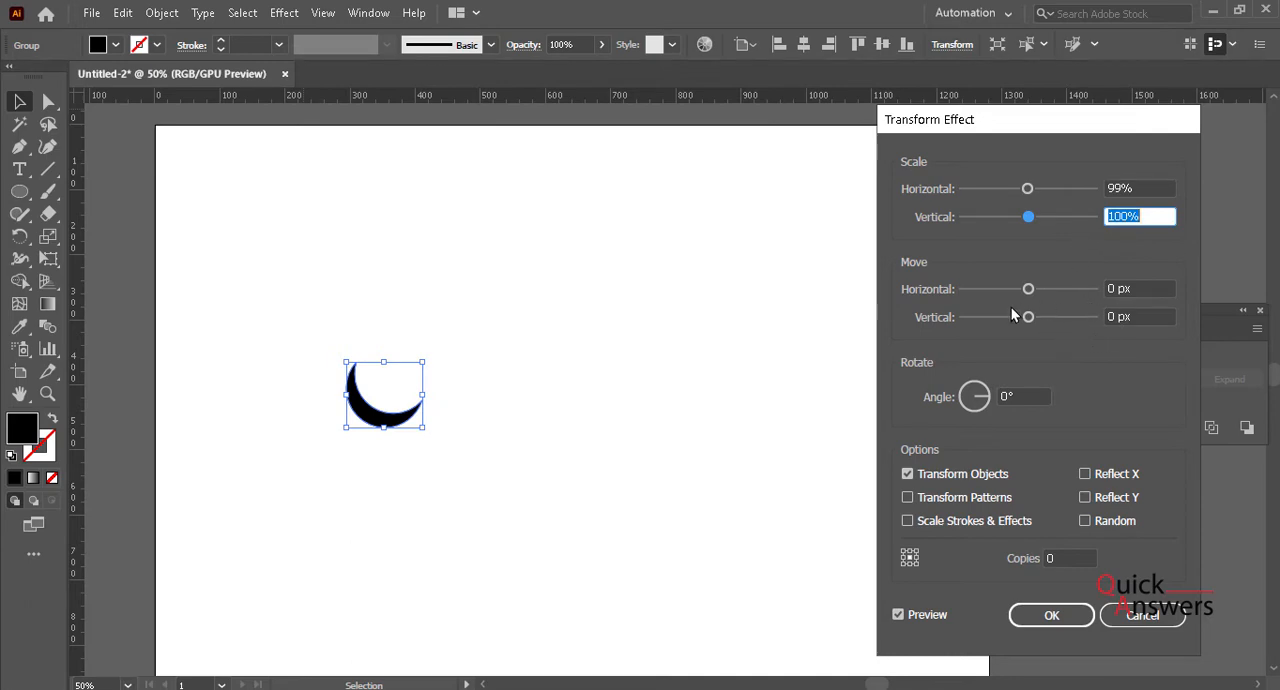
mouse_move(1048, 222)
type("500")
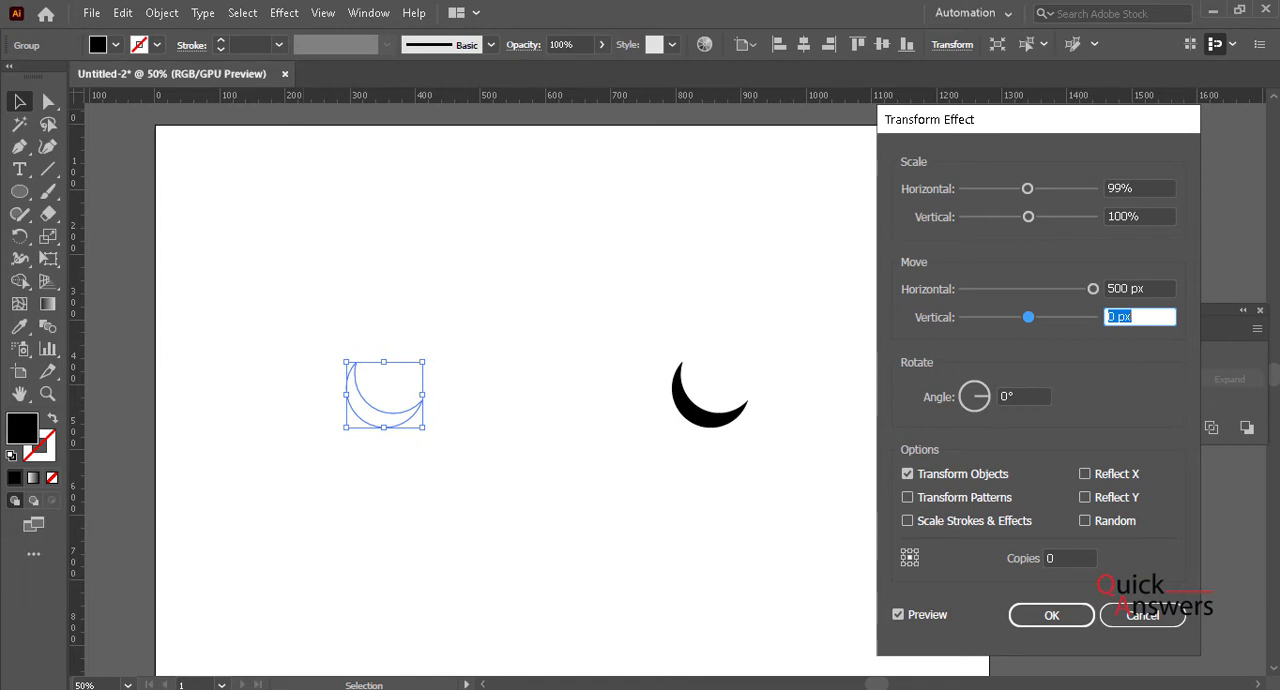
mouse_move(872, 384)
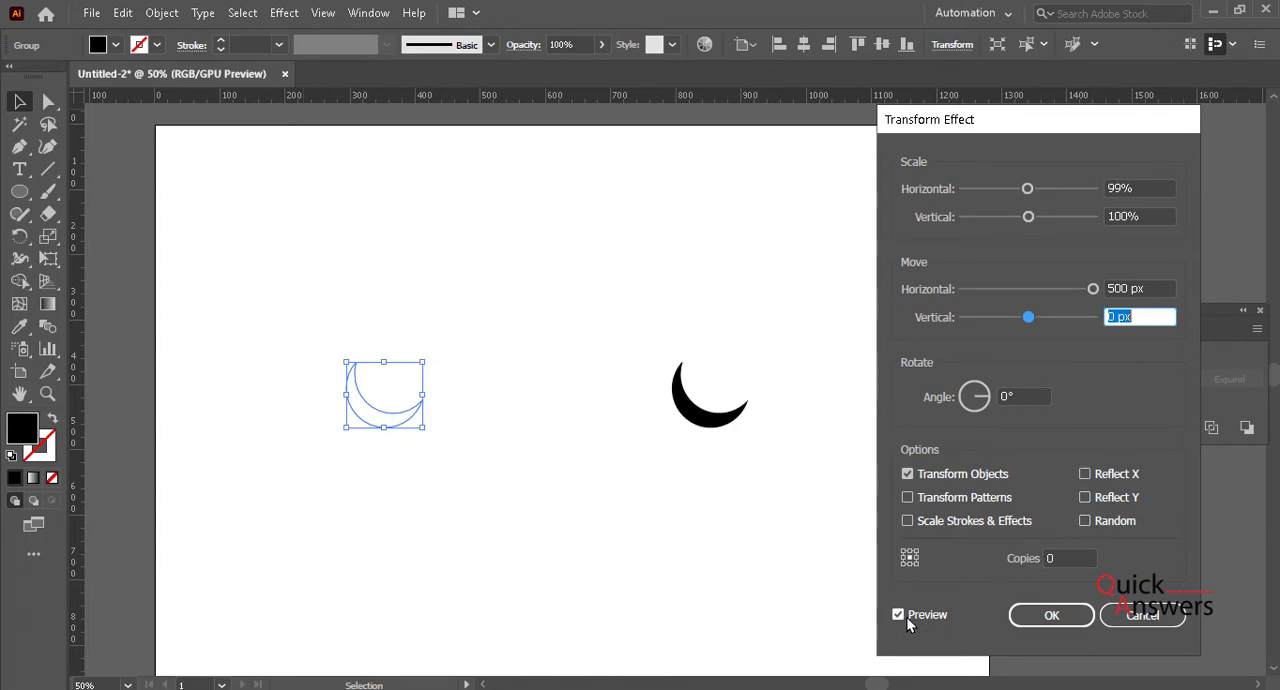
mouse_move(1144, 340)
type("-")
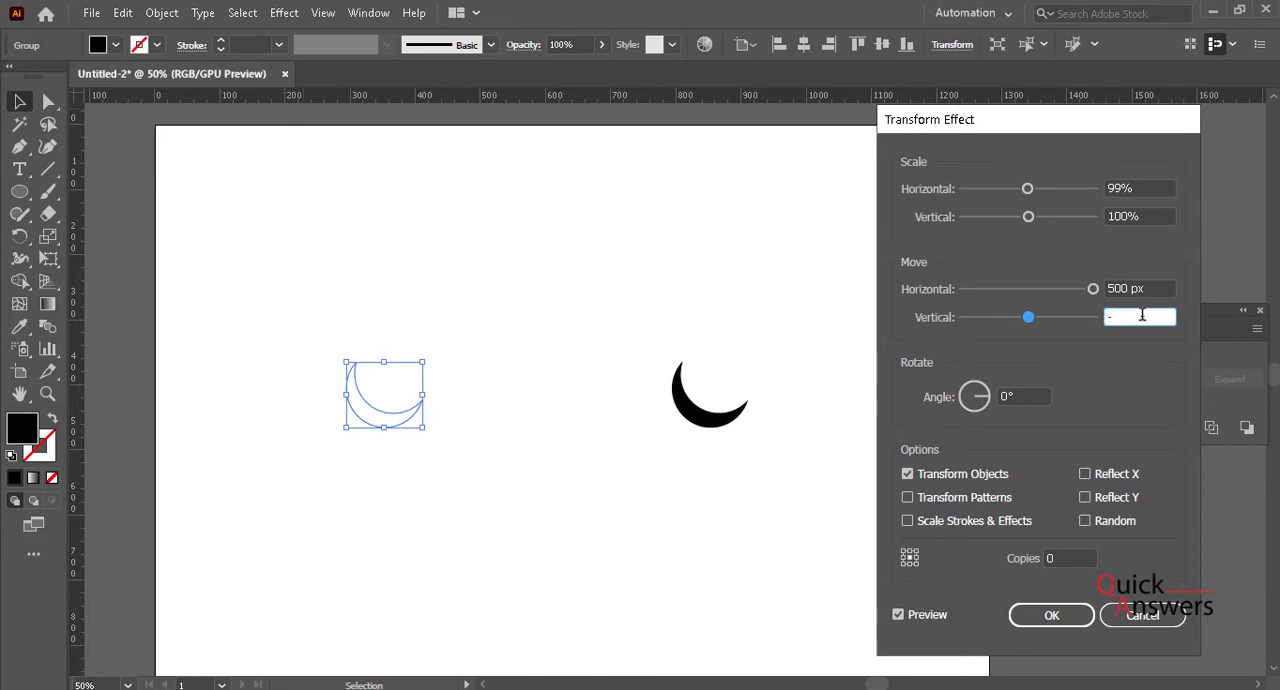
- Set Move Vertical to -250 px so the crescent copy shifts upward
type("250 px")
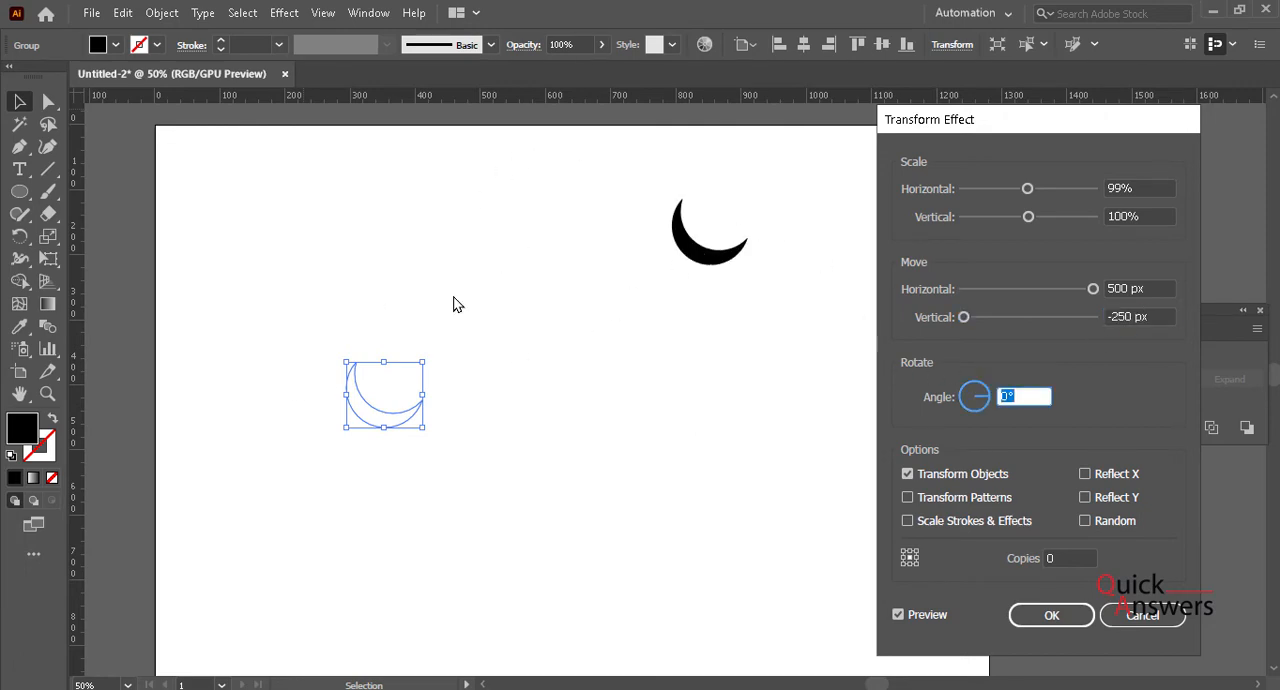
mouse_move(596, 360)
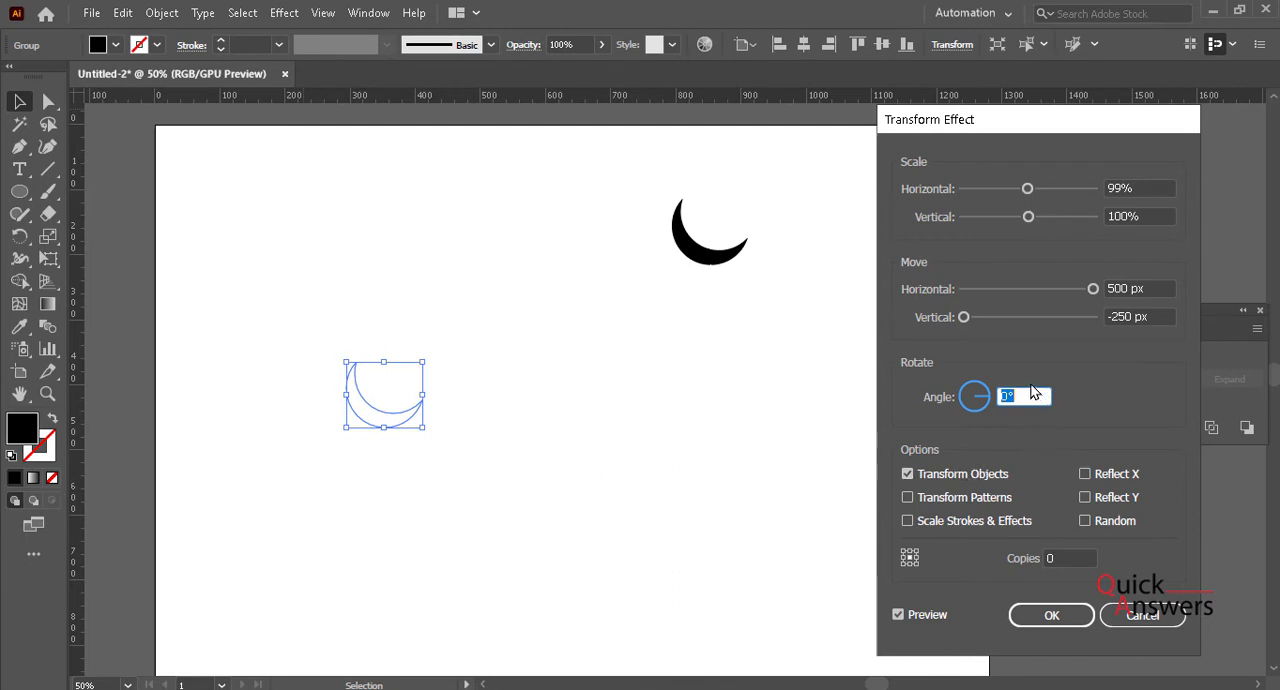
mouse_move(936, 418)
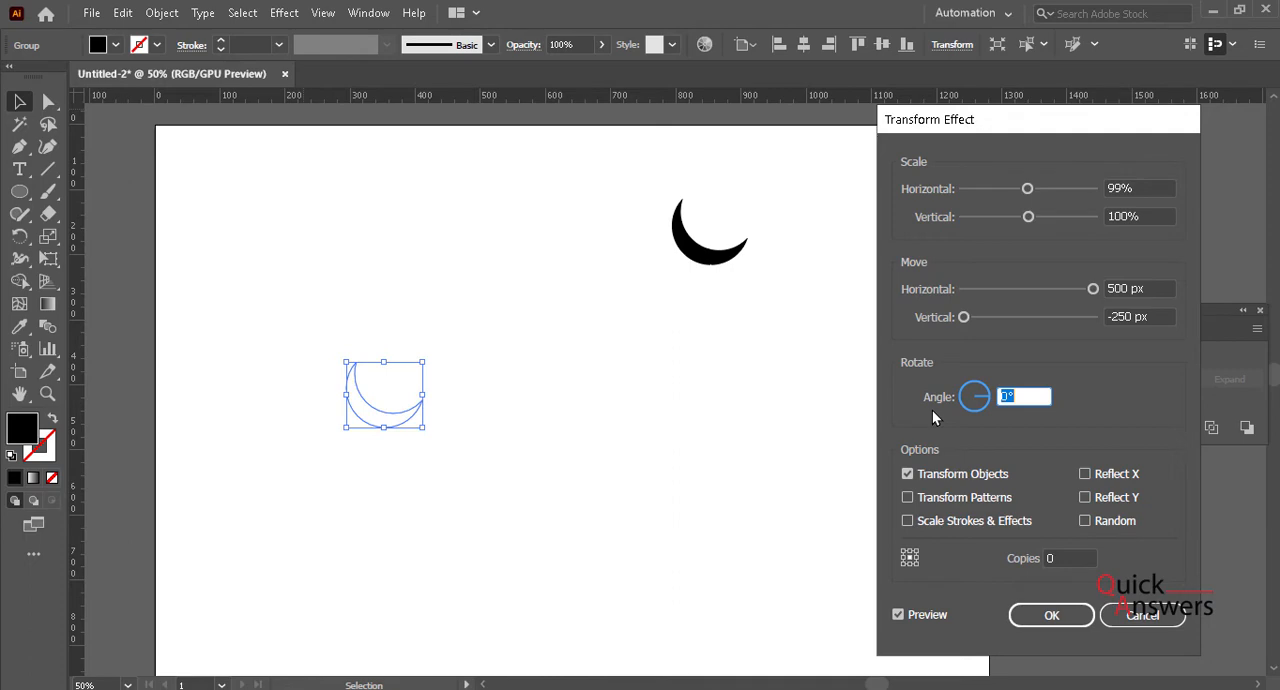
mouse_move(988, 458)
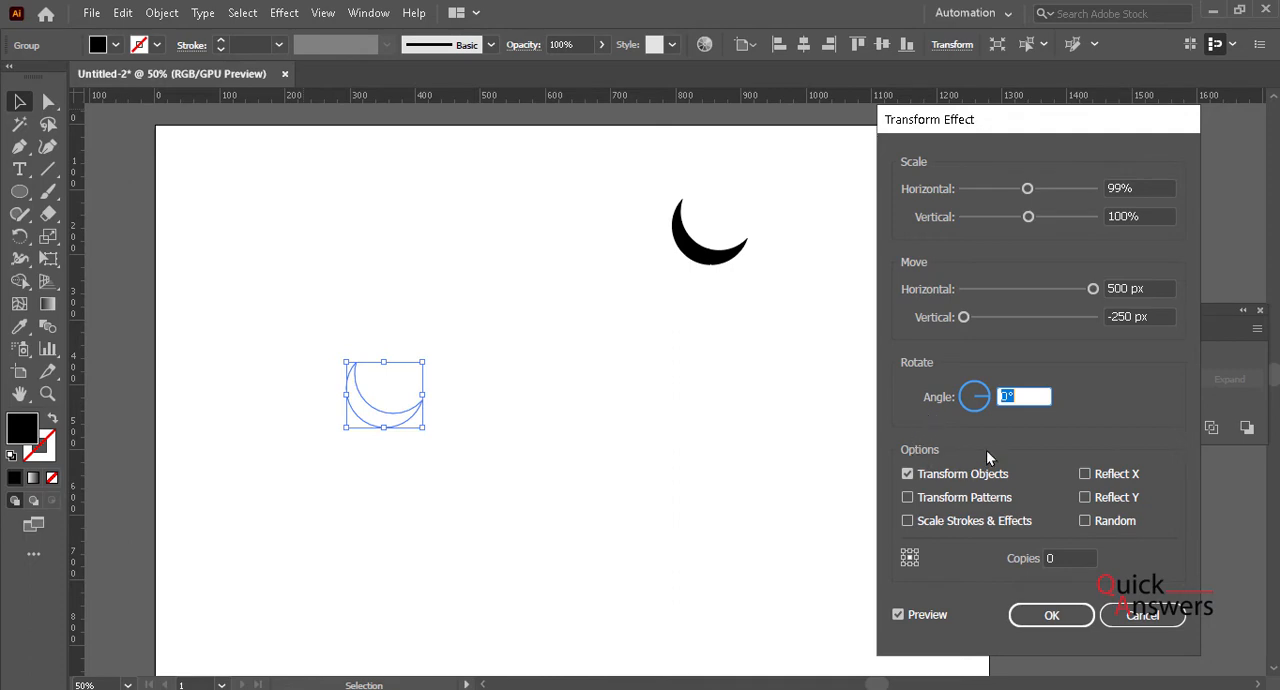
- Enter a 300° rotation angle and tick Reflect X and Reflect Y
type("300")
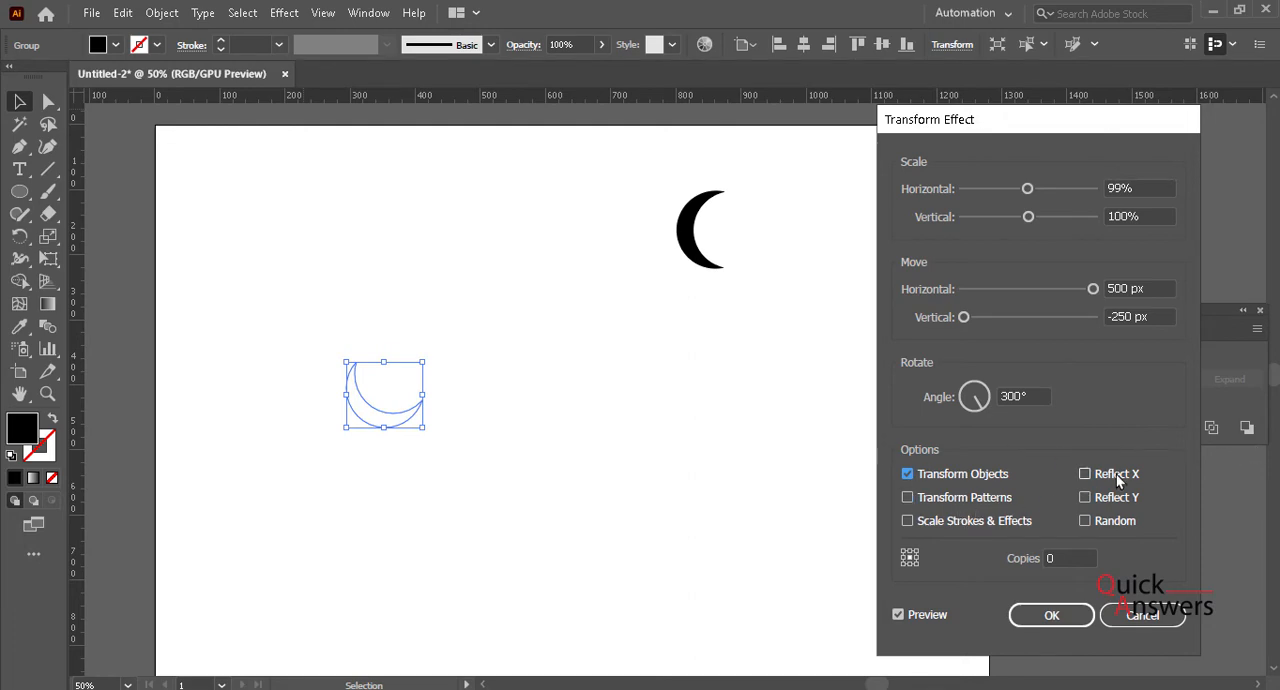
left_click(1084, 472)
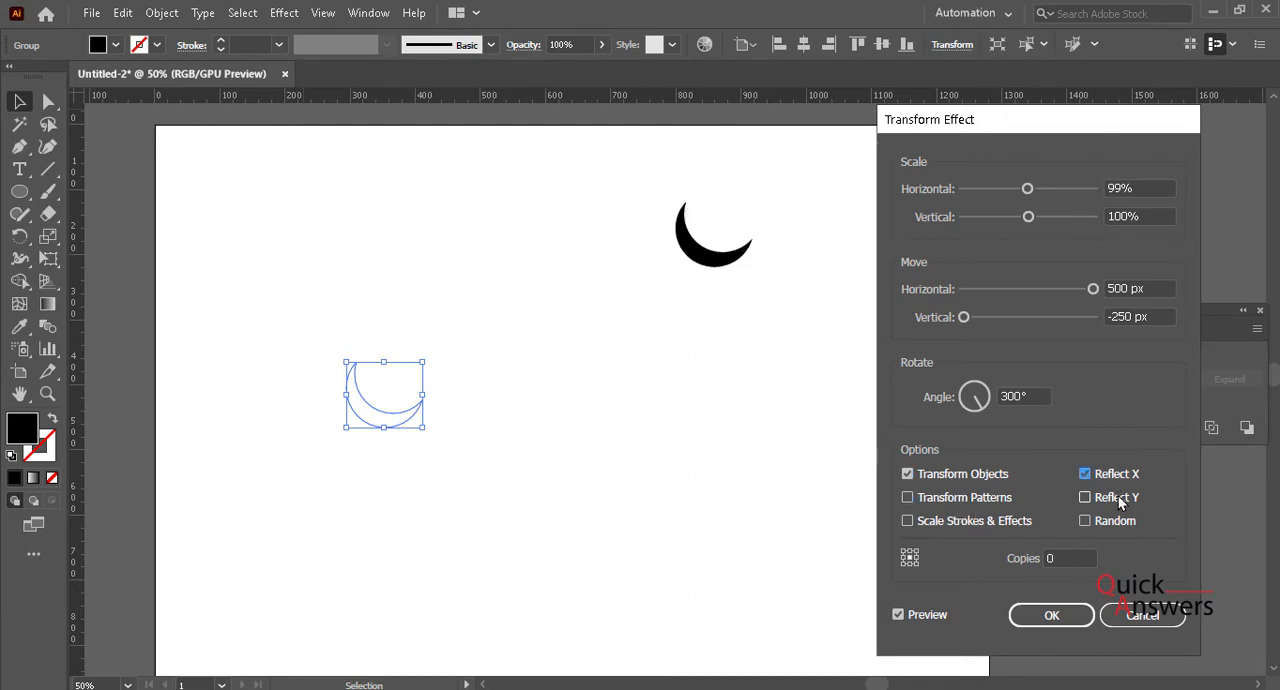
left_click(1084, 496)
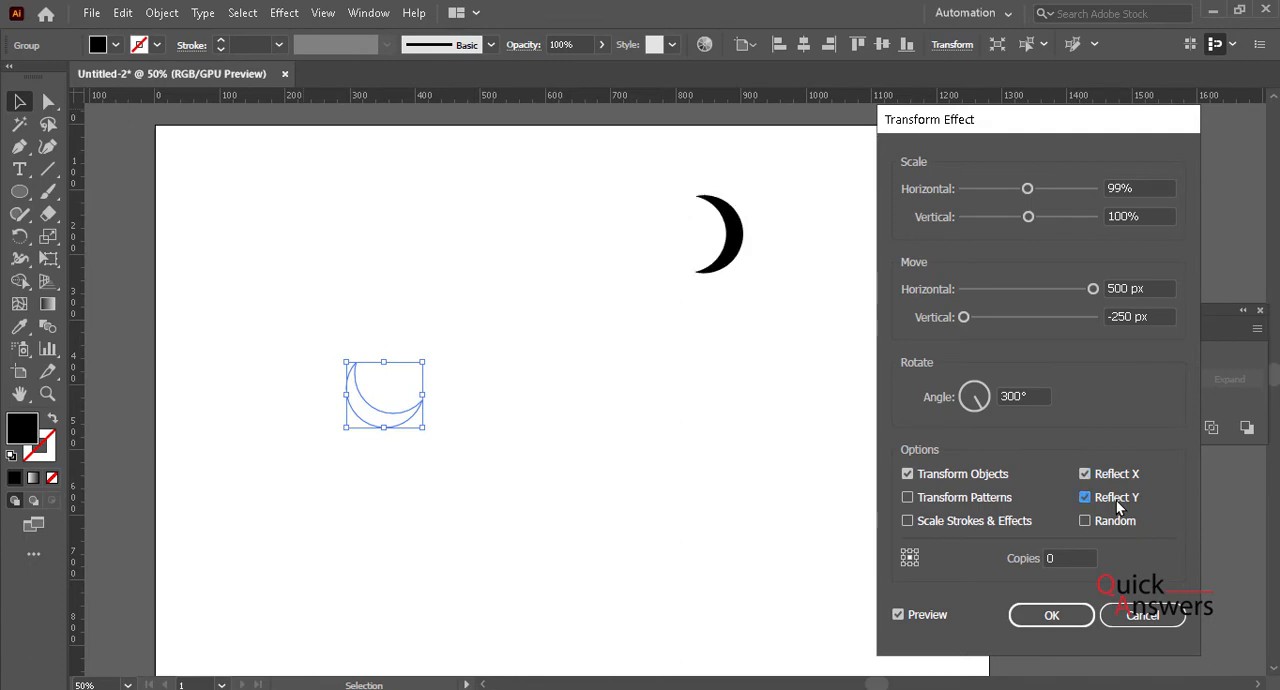
mouse_move(768, 294)
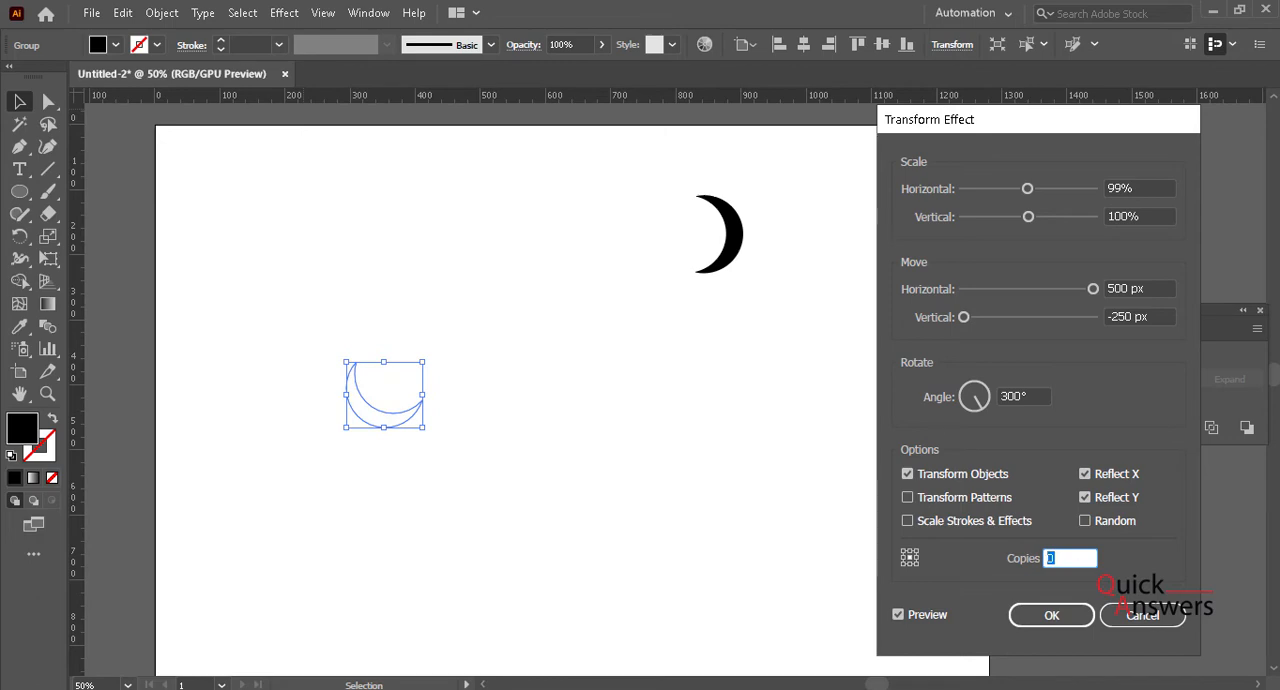
- Set 250 copies at 249° rotation, apply, and reposition the resulting crescent rosette on the artboard
type("250")
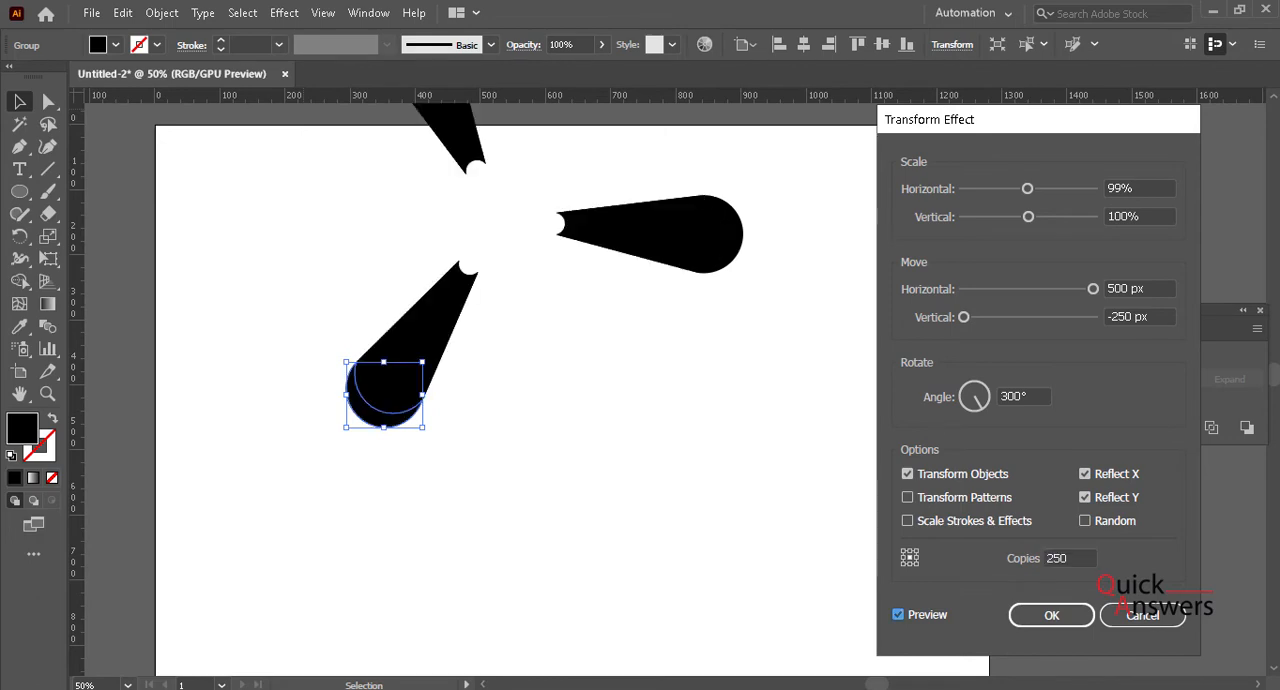
mouse_move(490, 324)
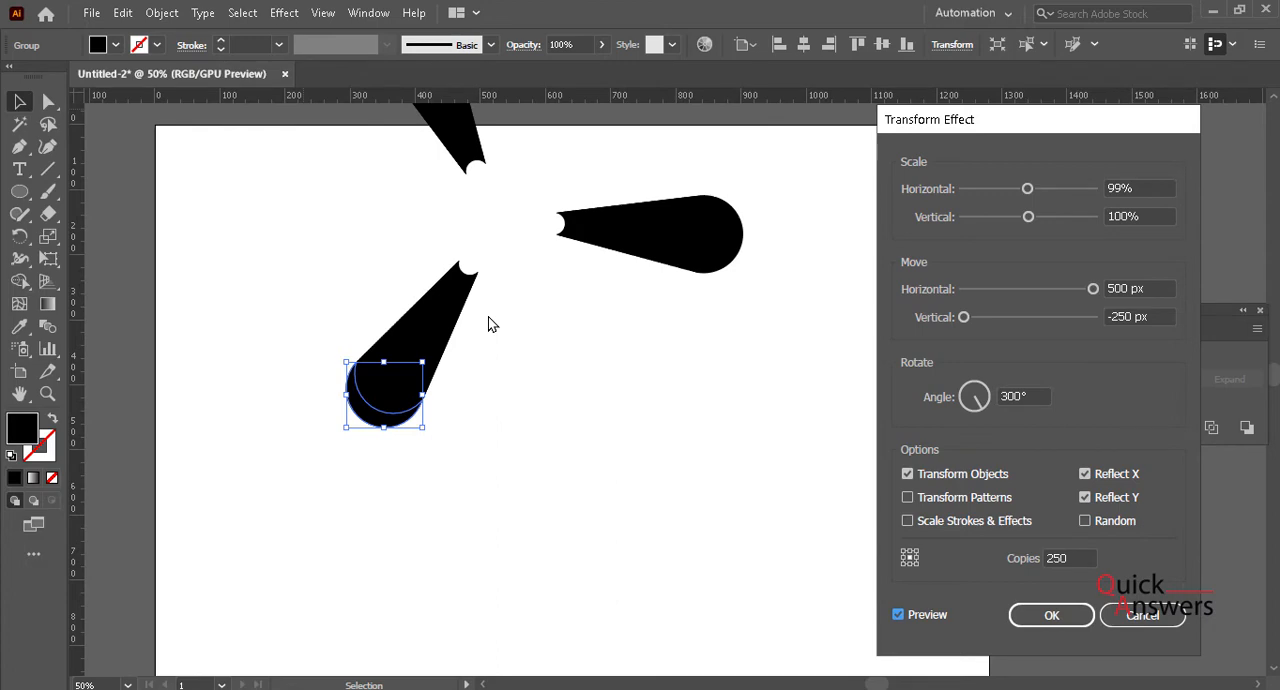
mouse_move(812, 382)
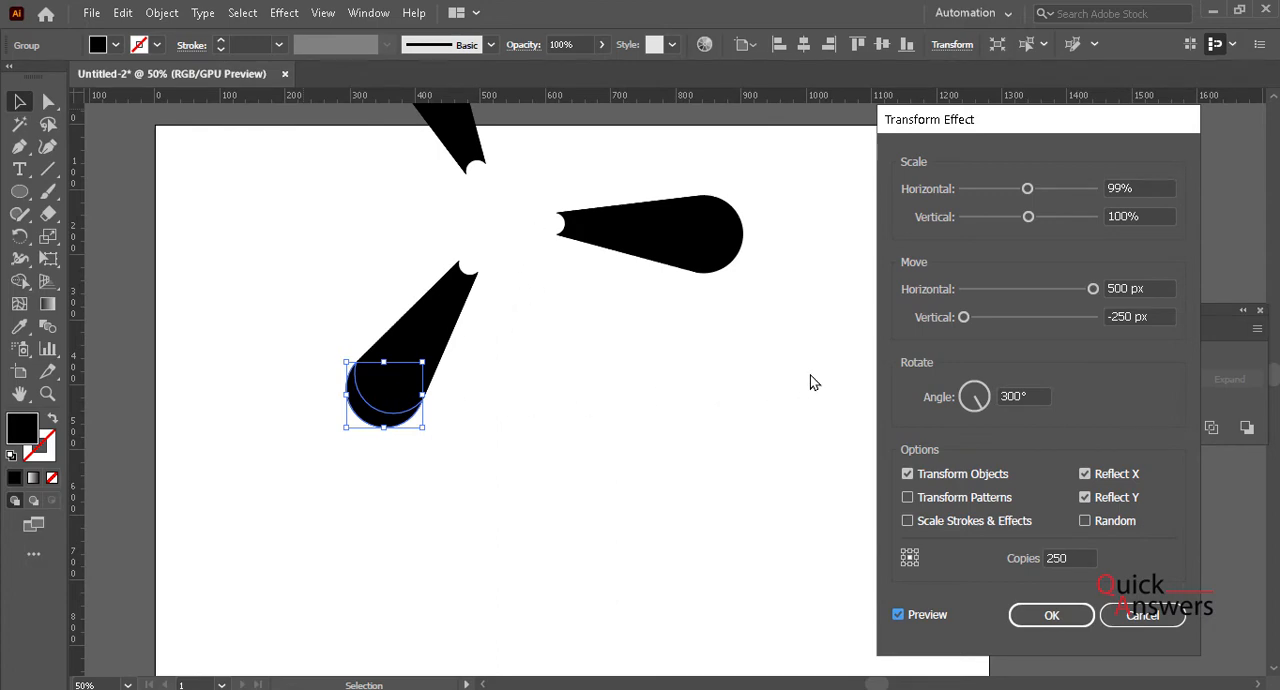
mouse_move(1020, 452)
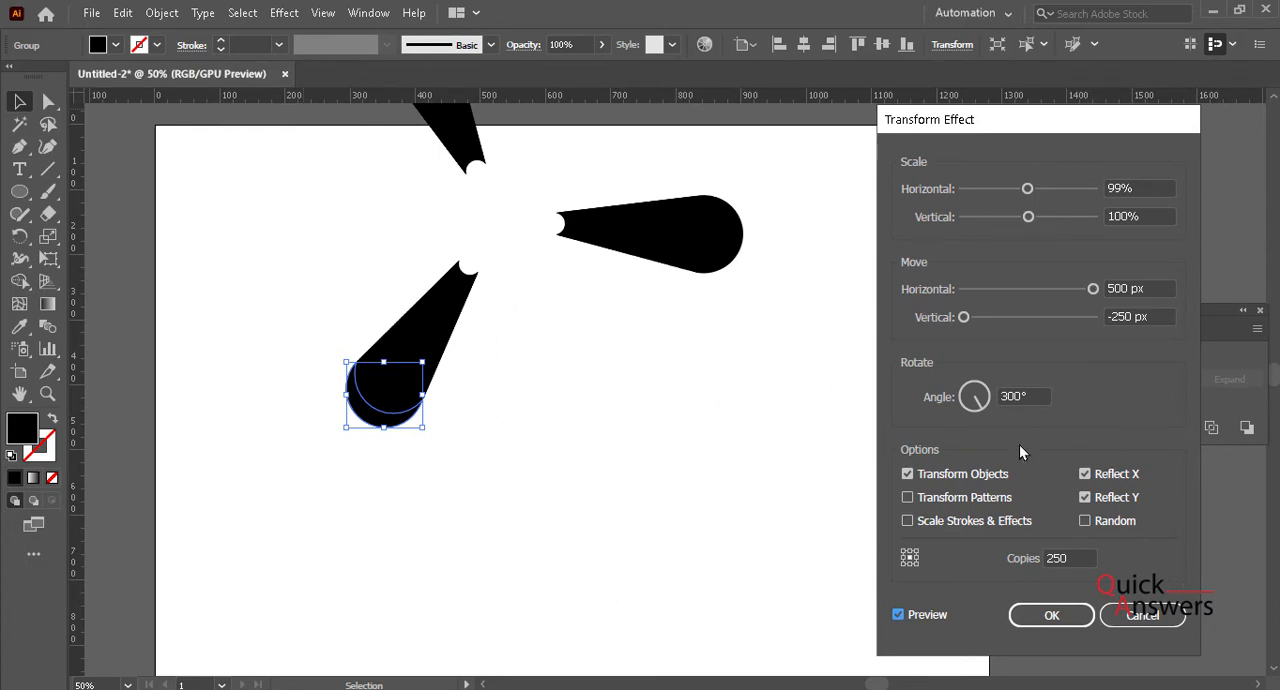
triple_click(1024, 396)
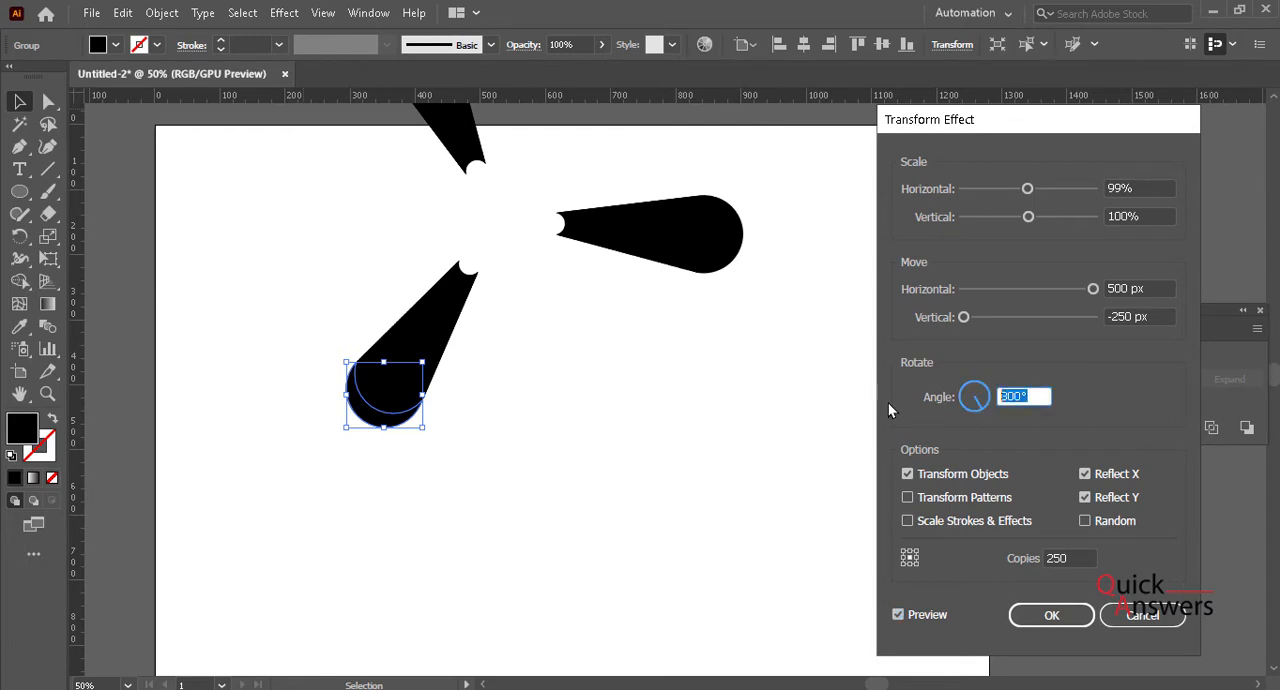
type("249°")
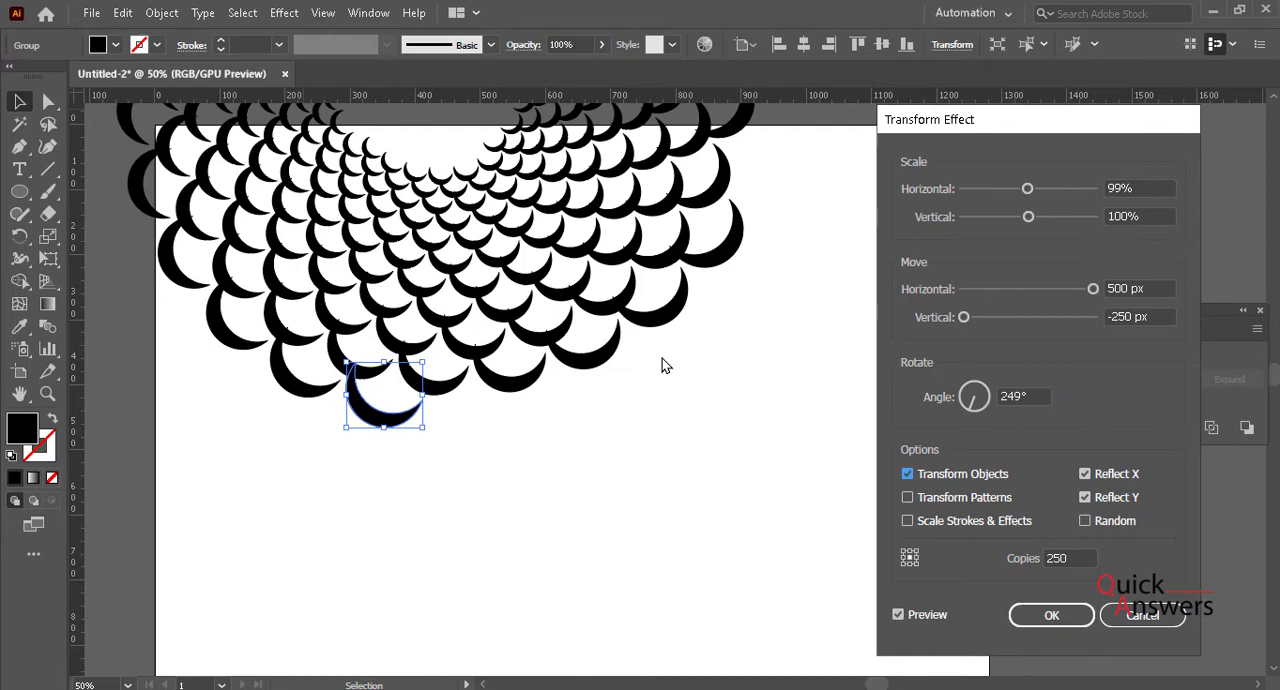
mouse_move(800, 424)
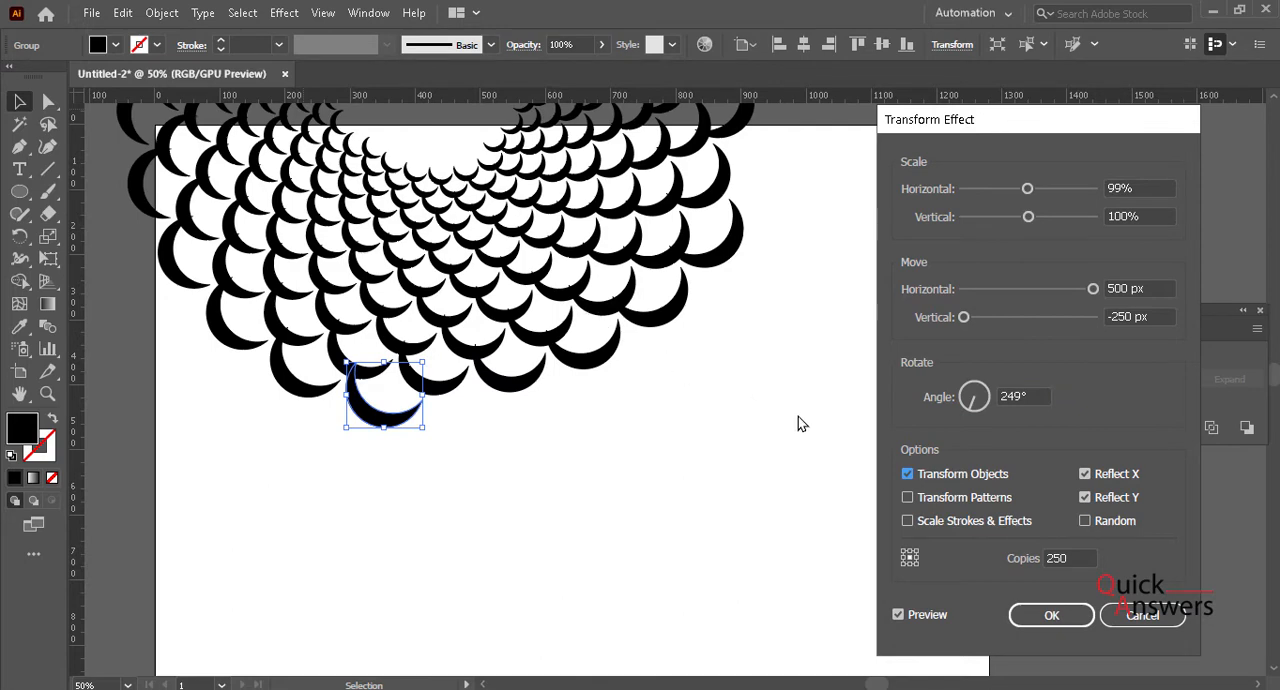
mouse_move(1052, 616)
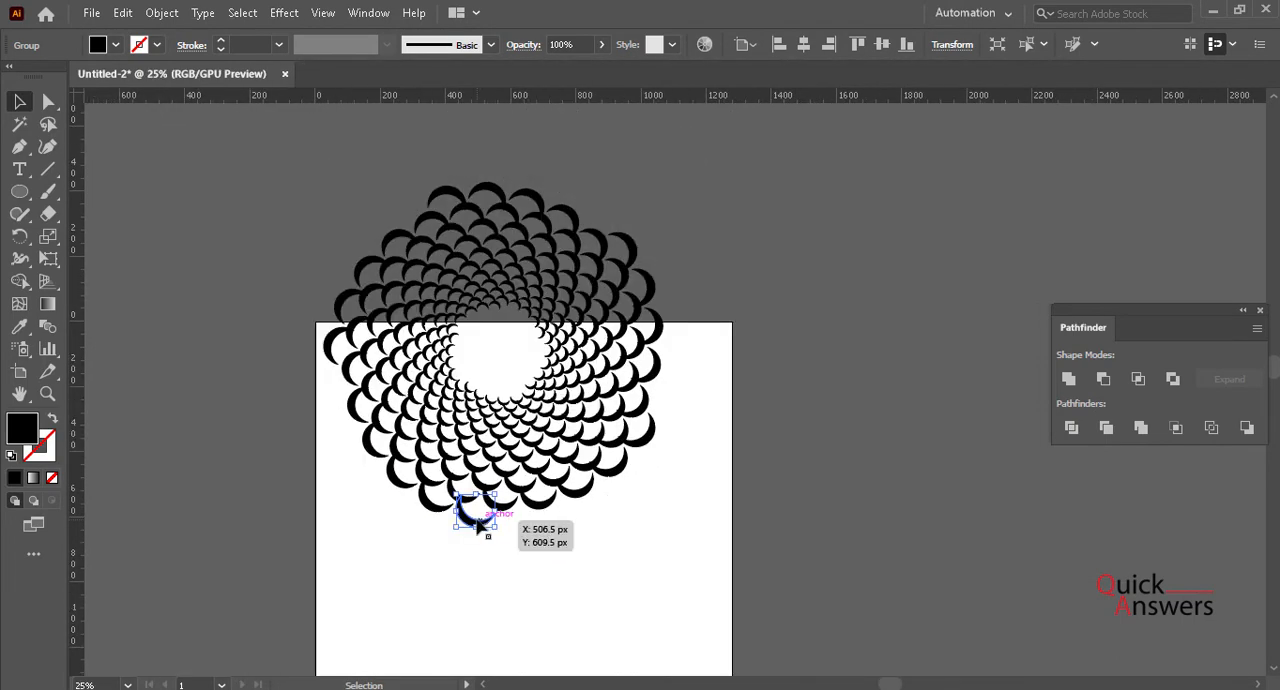
left_click_drag(480, 516, 444, 364)
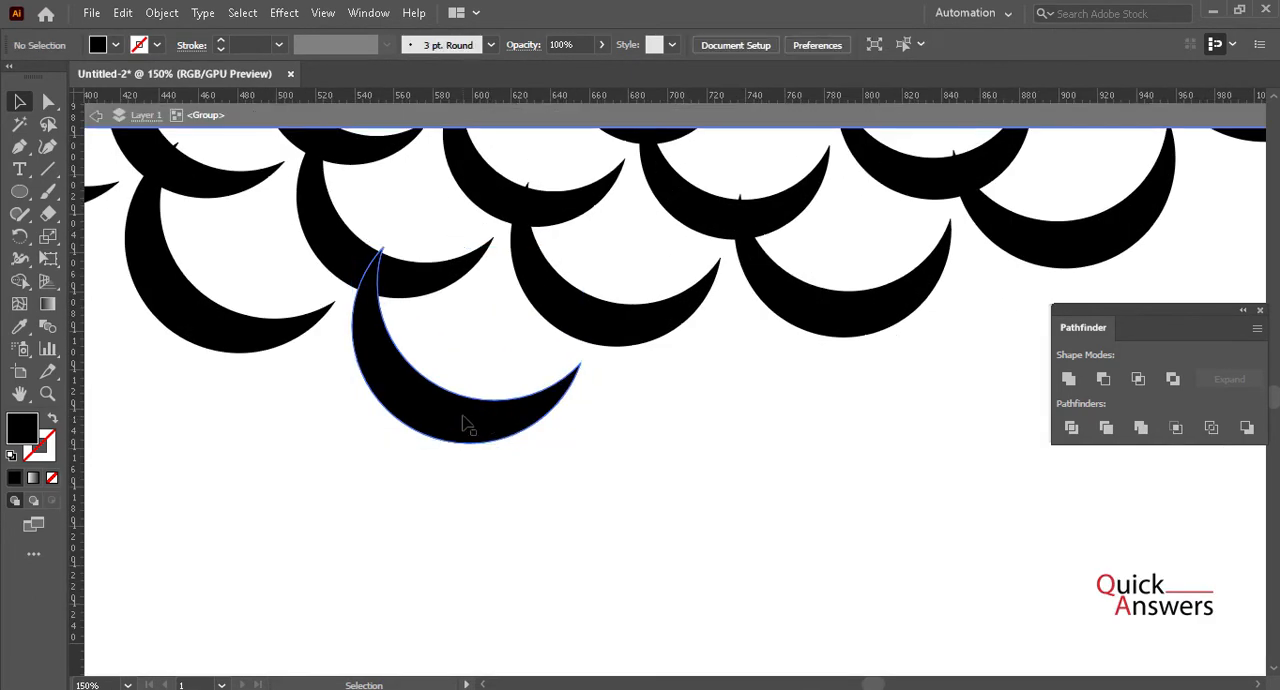
- Select the crescent path and draw an 86 px square over it with the Rectangle Tool
left_click(456, 420)
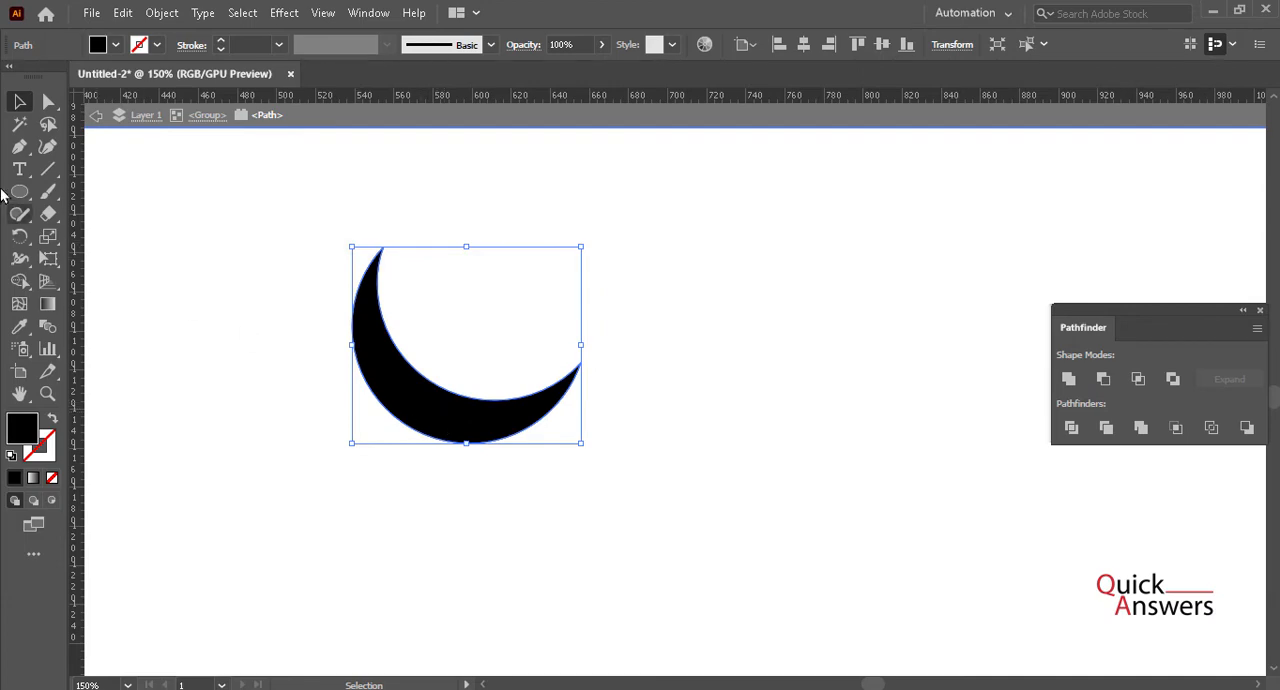
left_click(20, 190)
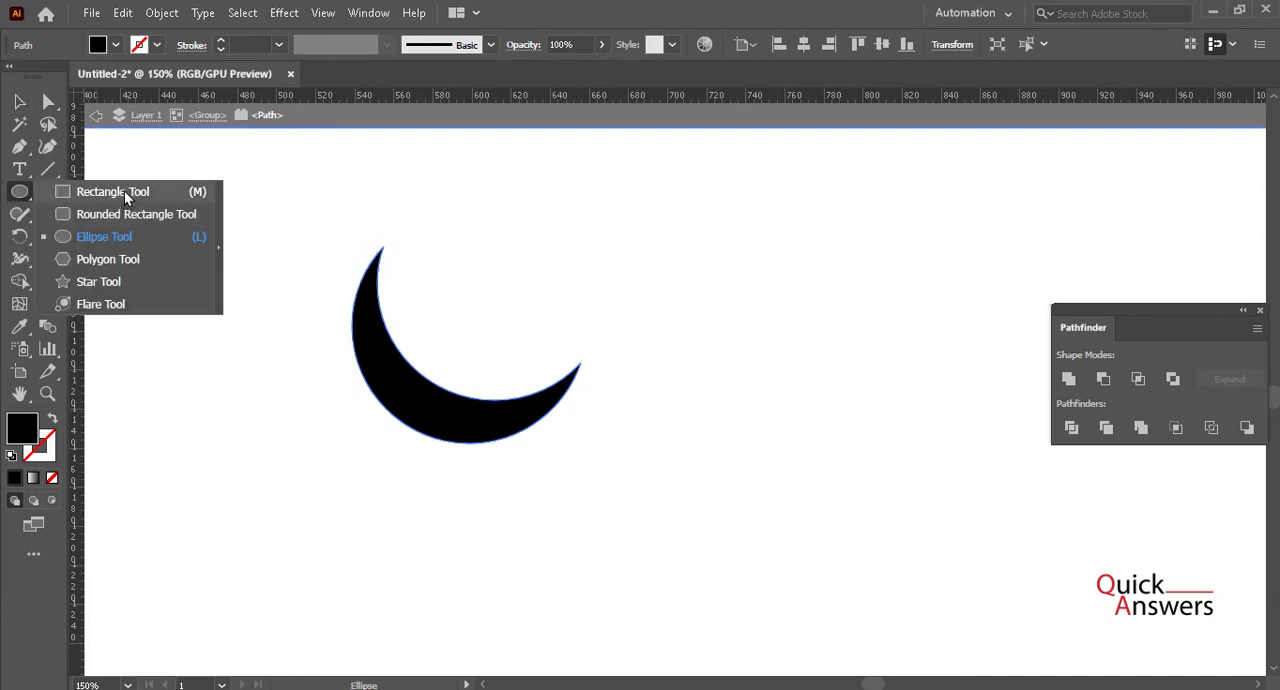
left_click(112, 190)
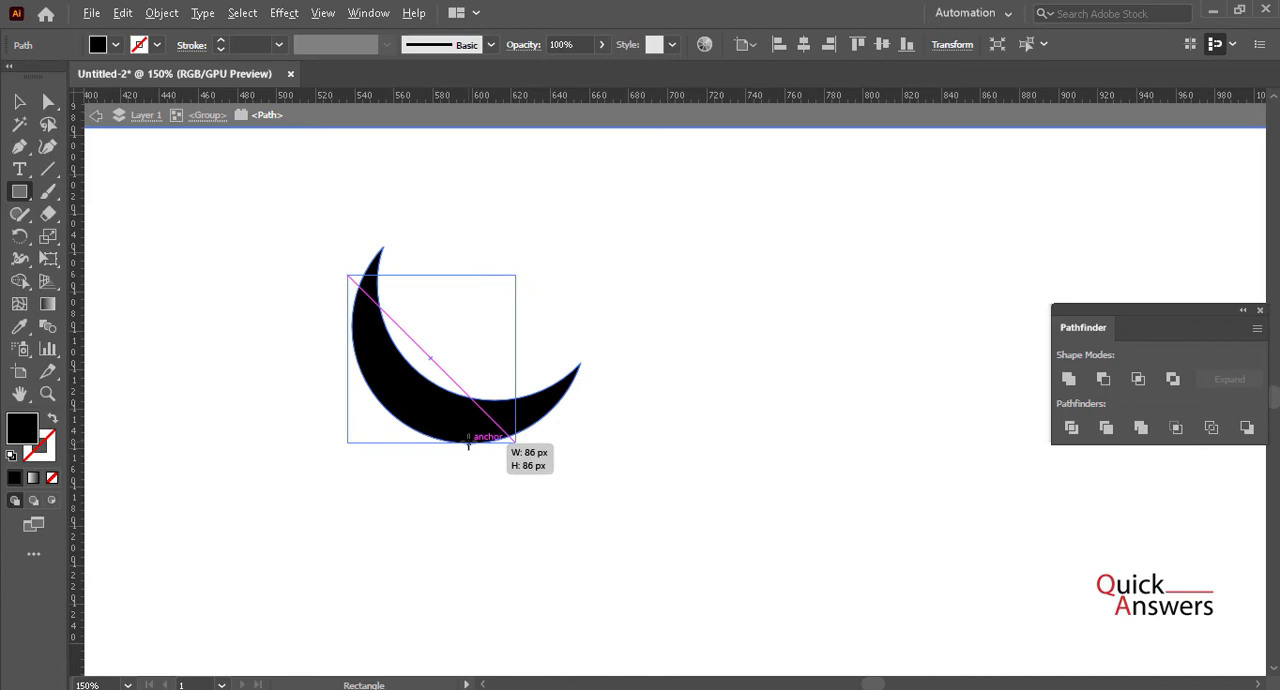
left_click_drag(348, 272, 532, 444)
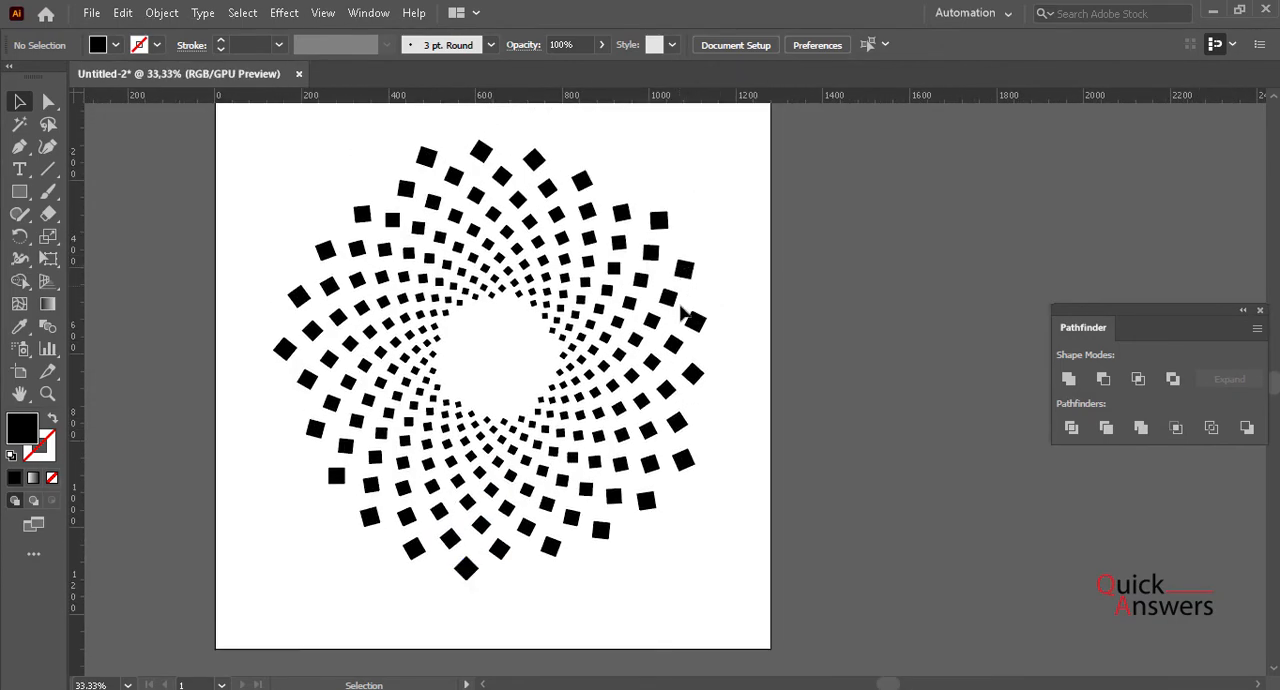
mouse_move(580, 368)
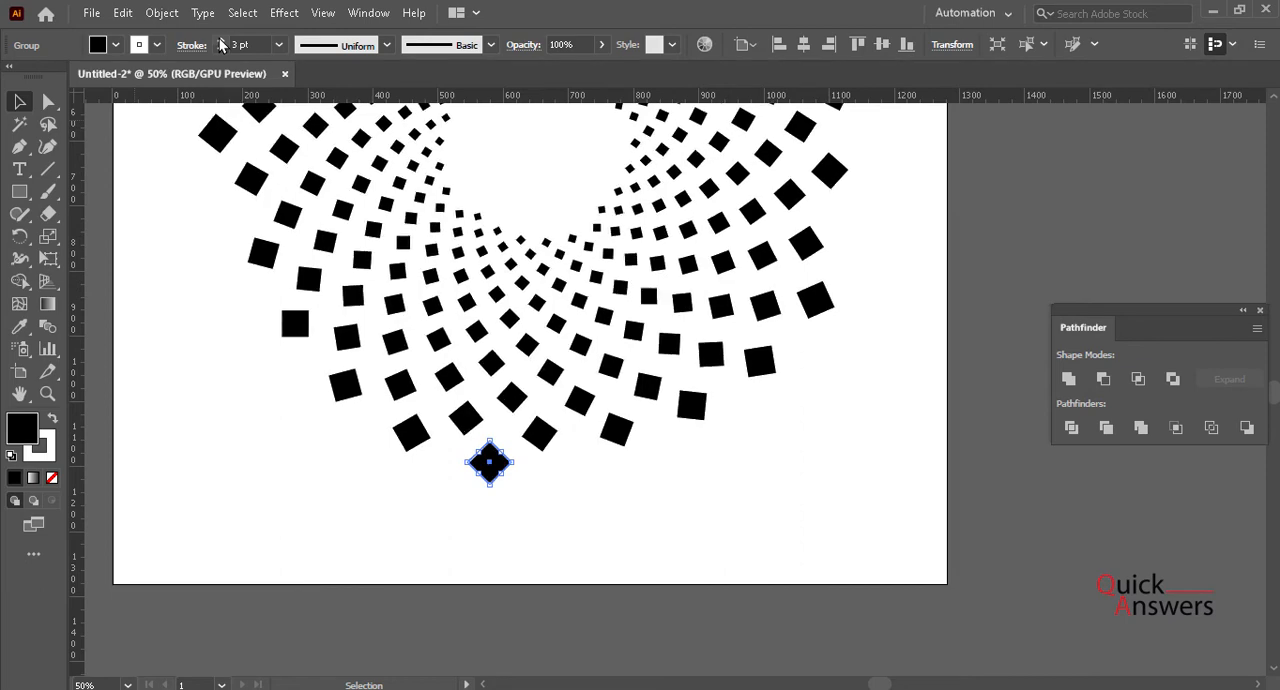
- Give the squares a 0.25 pt yellow stroke around their black fill
left_click(158, 50)
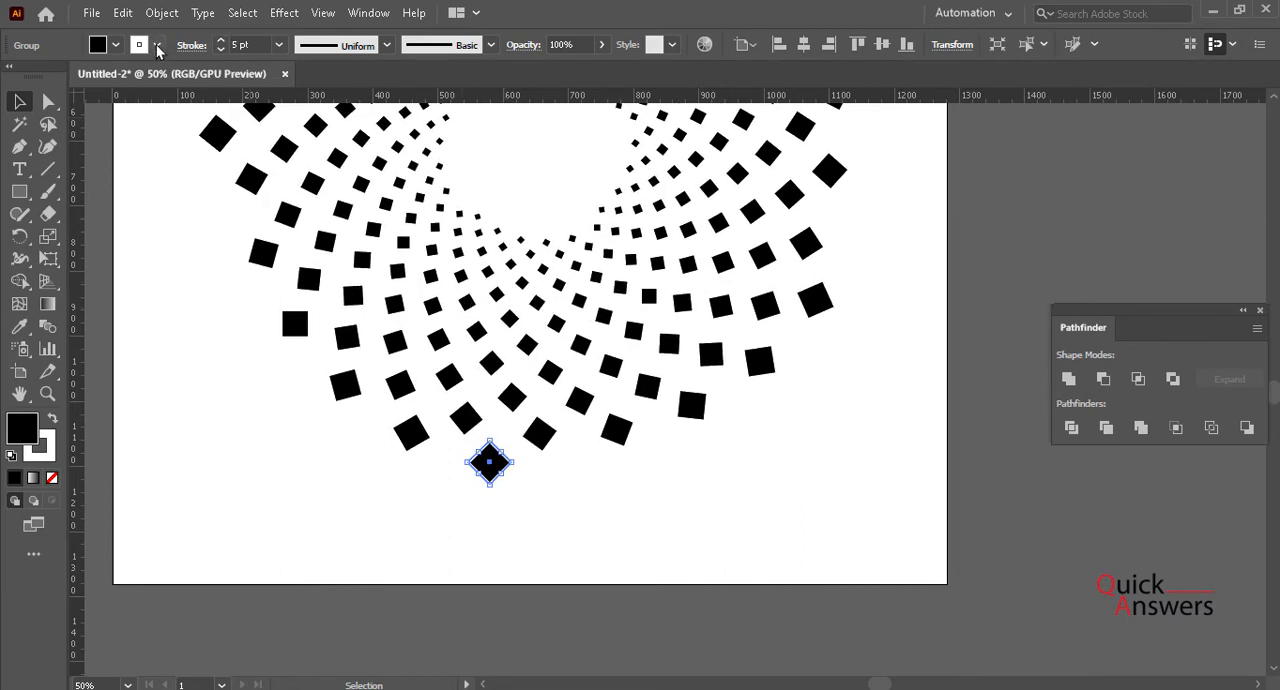
left_click(140, 44)
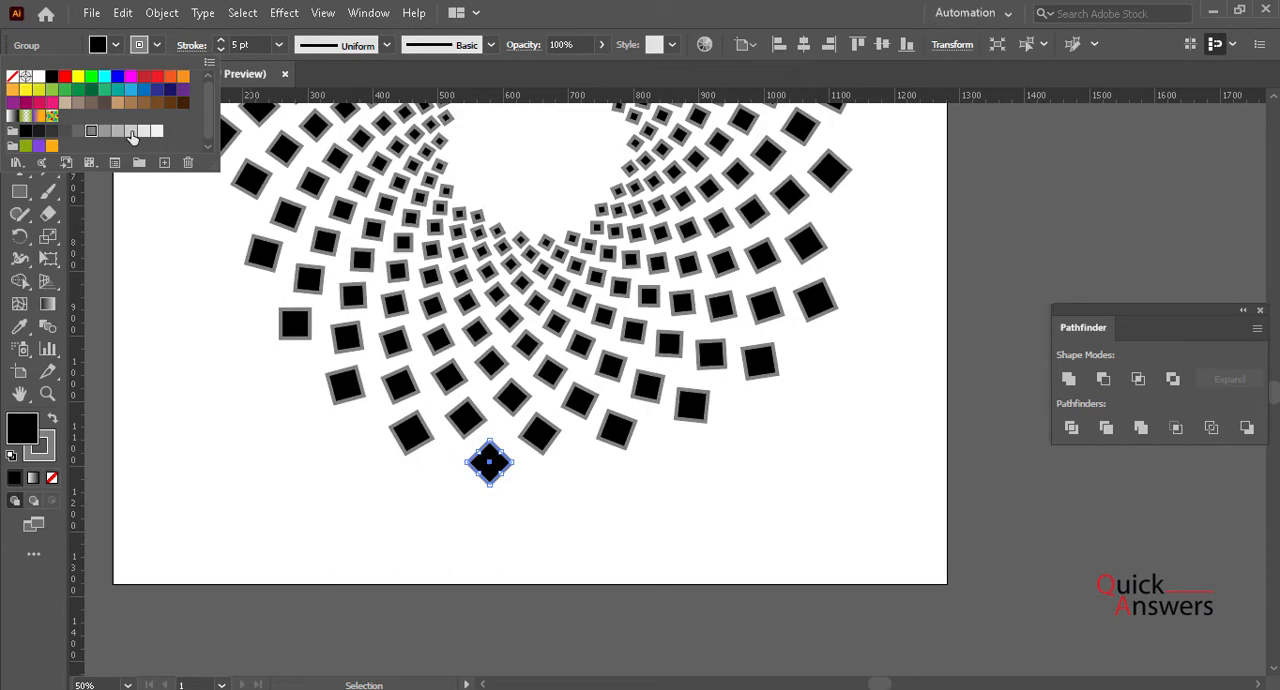
left_click(280, 44)
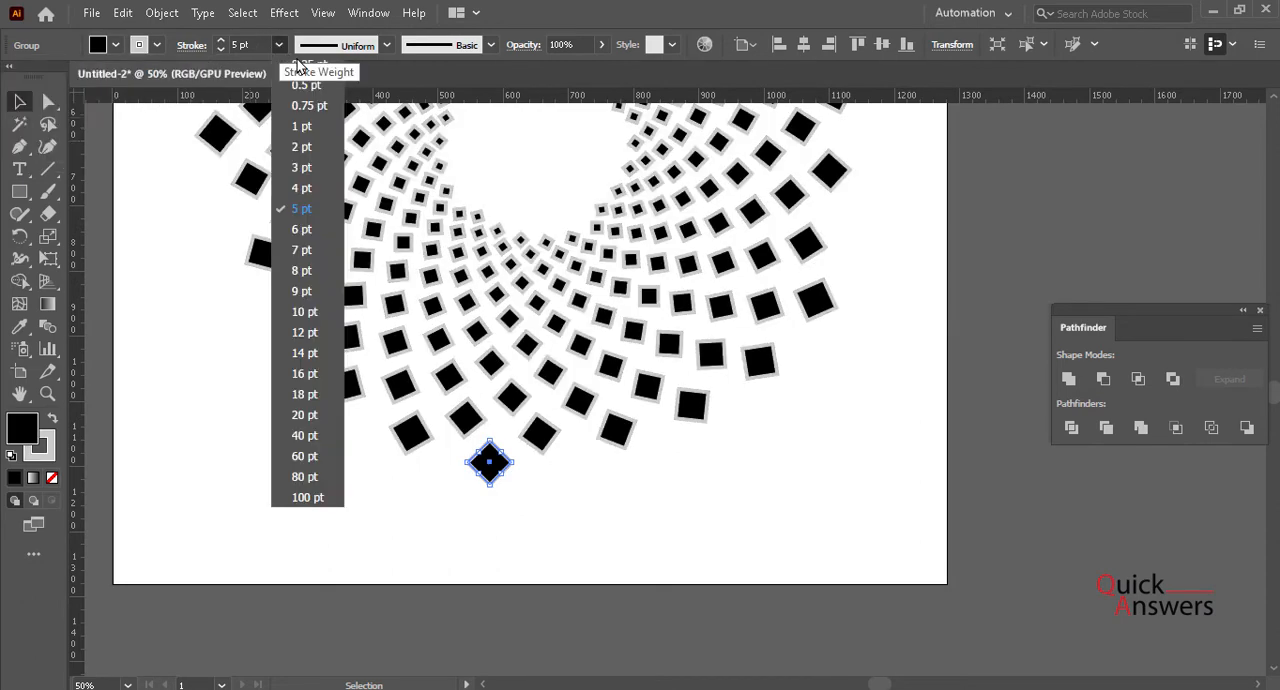
left_click(308, 84)
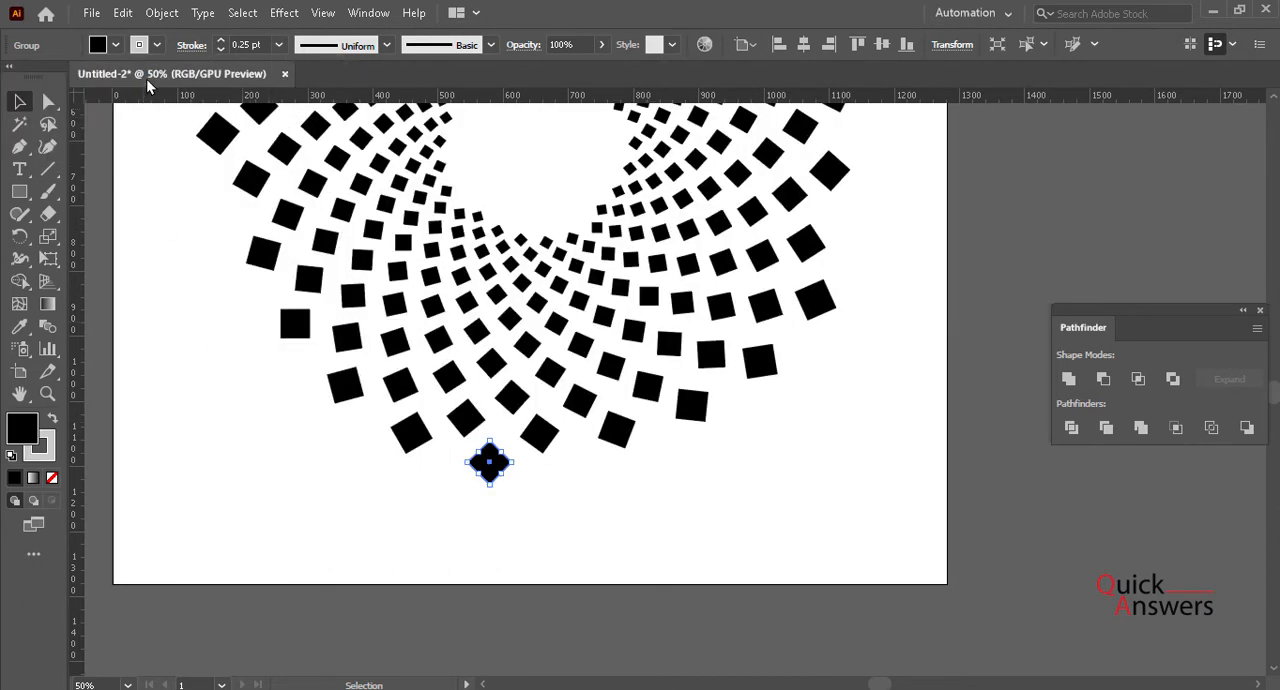
left_click(138, 44)
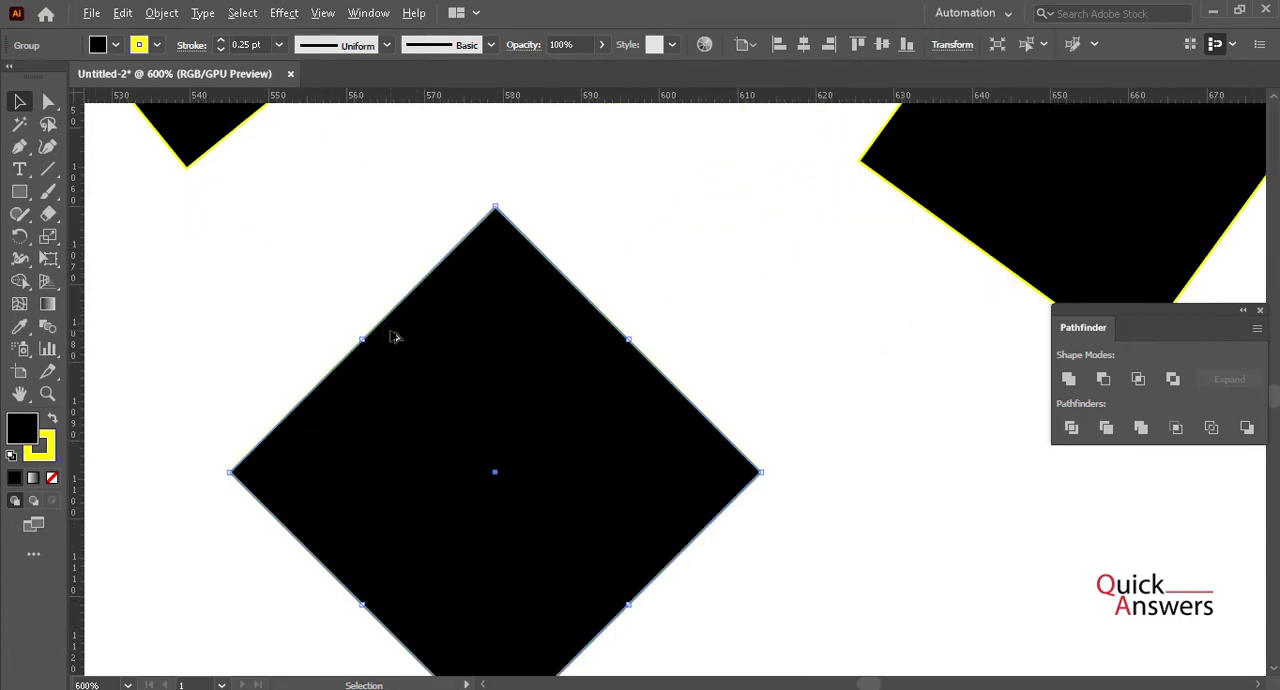
mouse_move(222, 46)
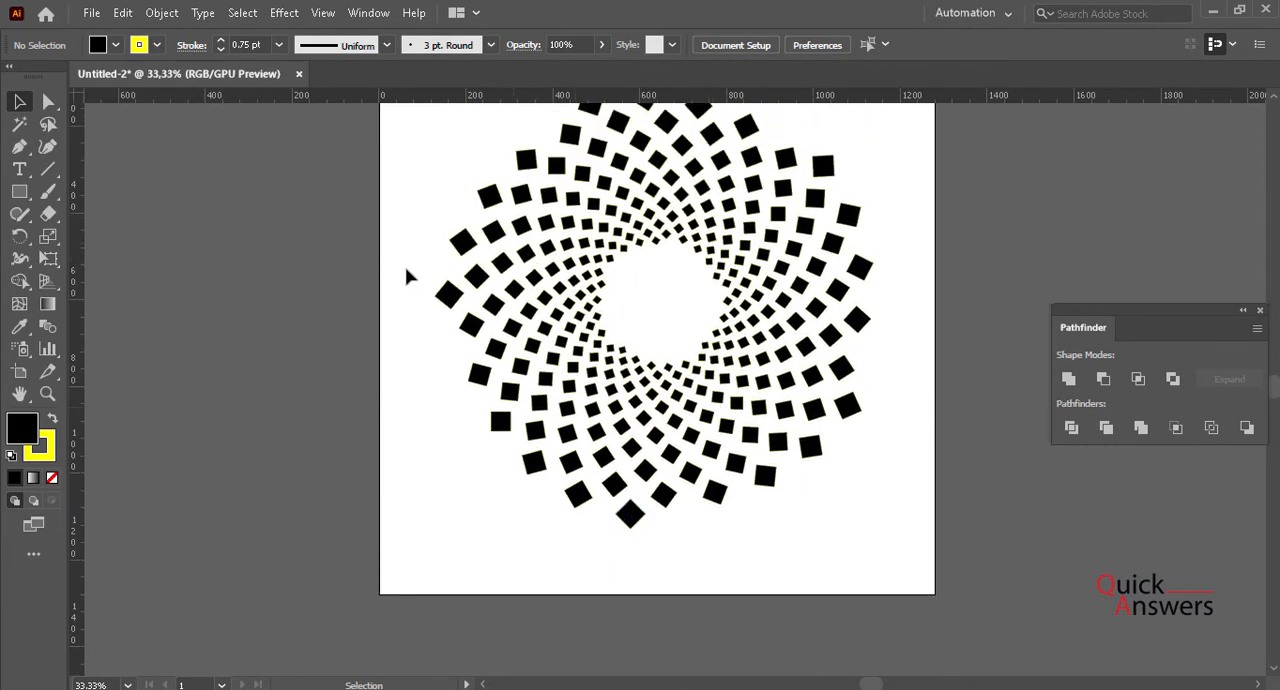
- Fill the selected squares dark navy blue and set their yellow stroke to None
left_click(628, 512)
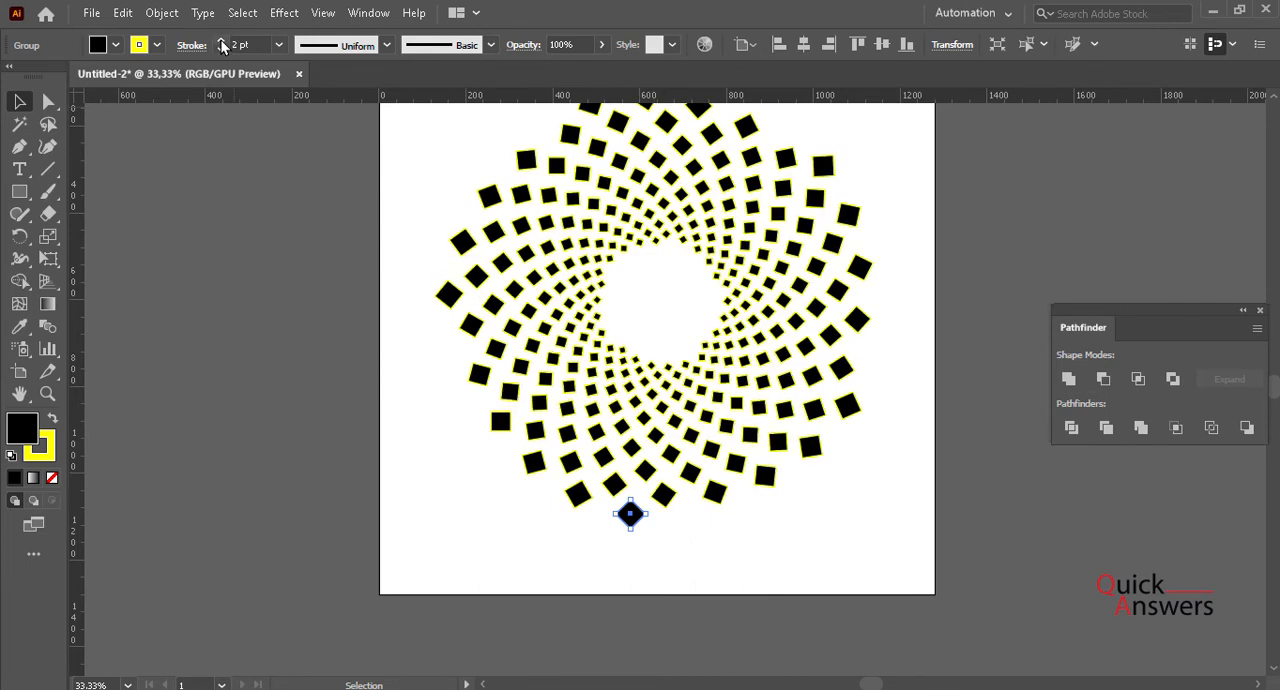
left_click(220, 44)
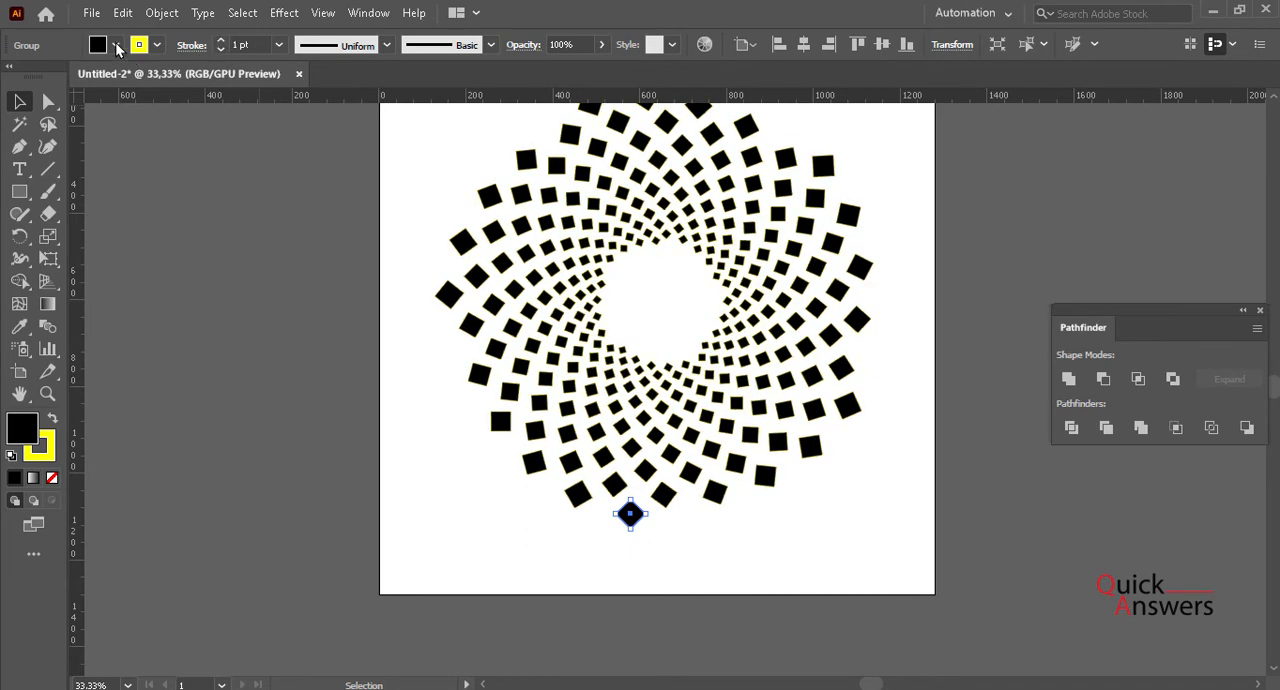
left_click(170, 90)
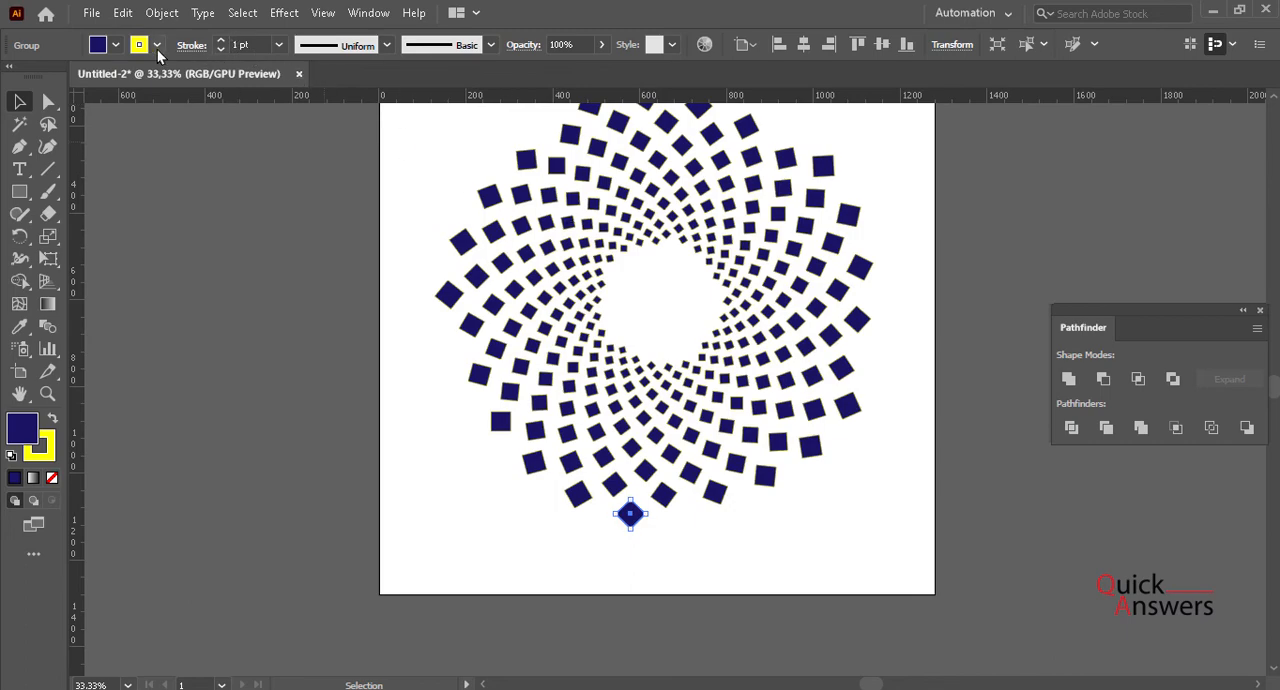
left_click(156, 44)
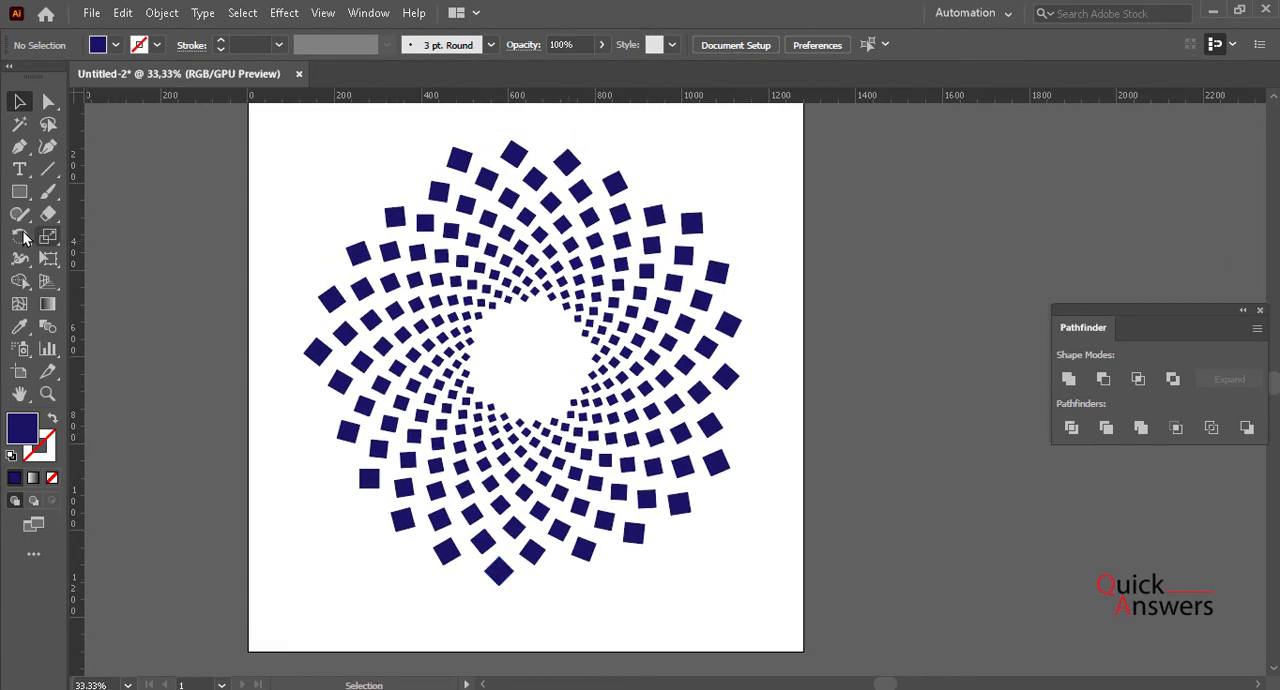
left_click(498, 572)
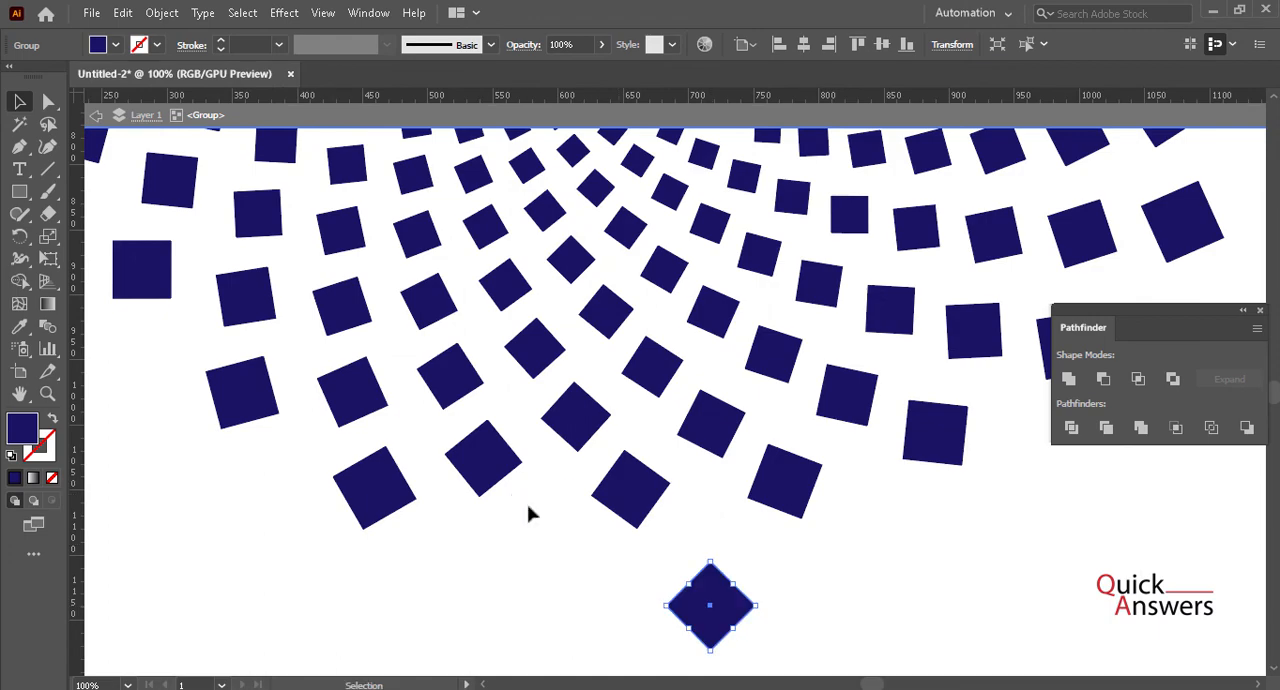
key("ctrl+minus")
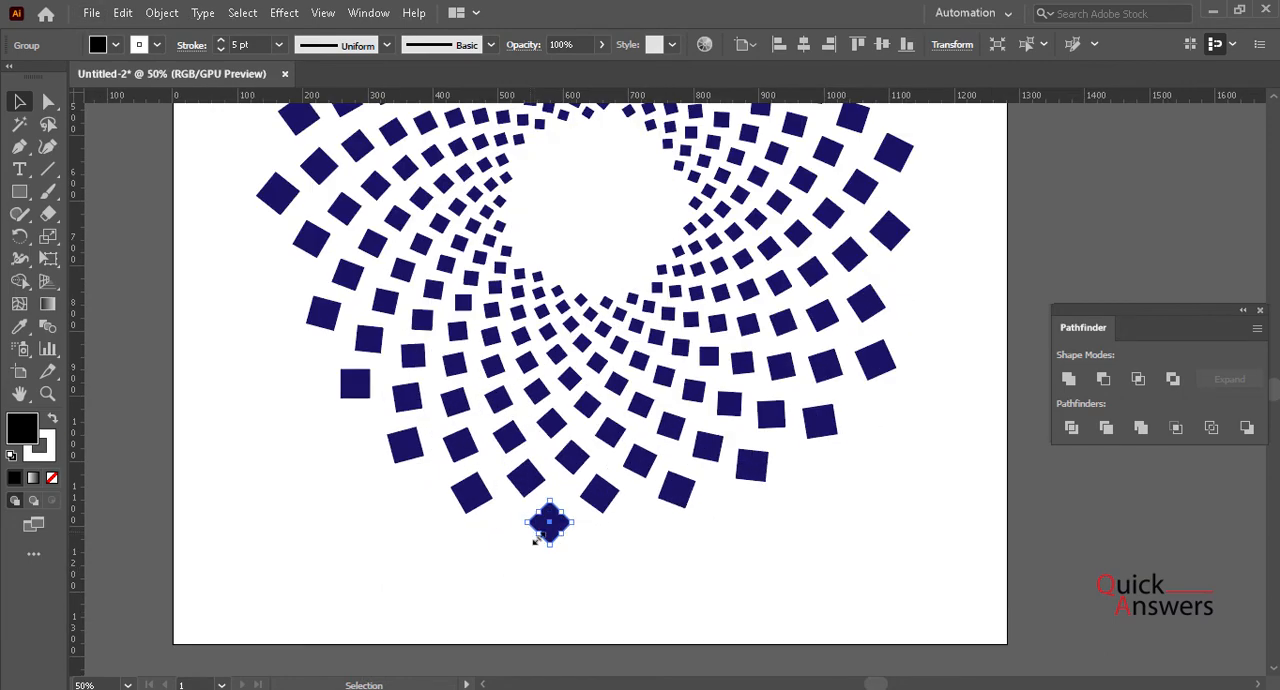
- Stretch the base square sideways into an elongated rectangle
left_click_drag(550, 524, 156, 470)
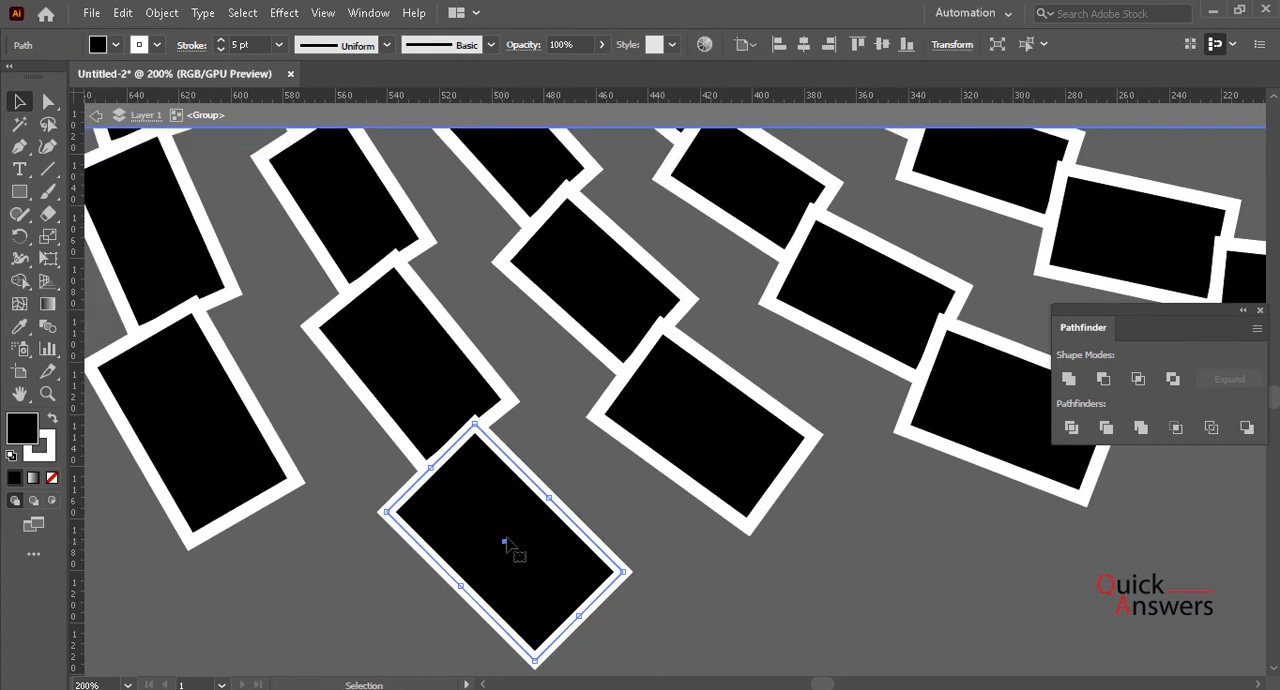
mouse_move(160, 300)
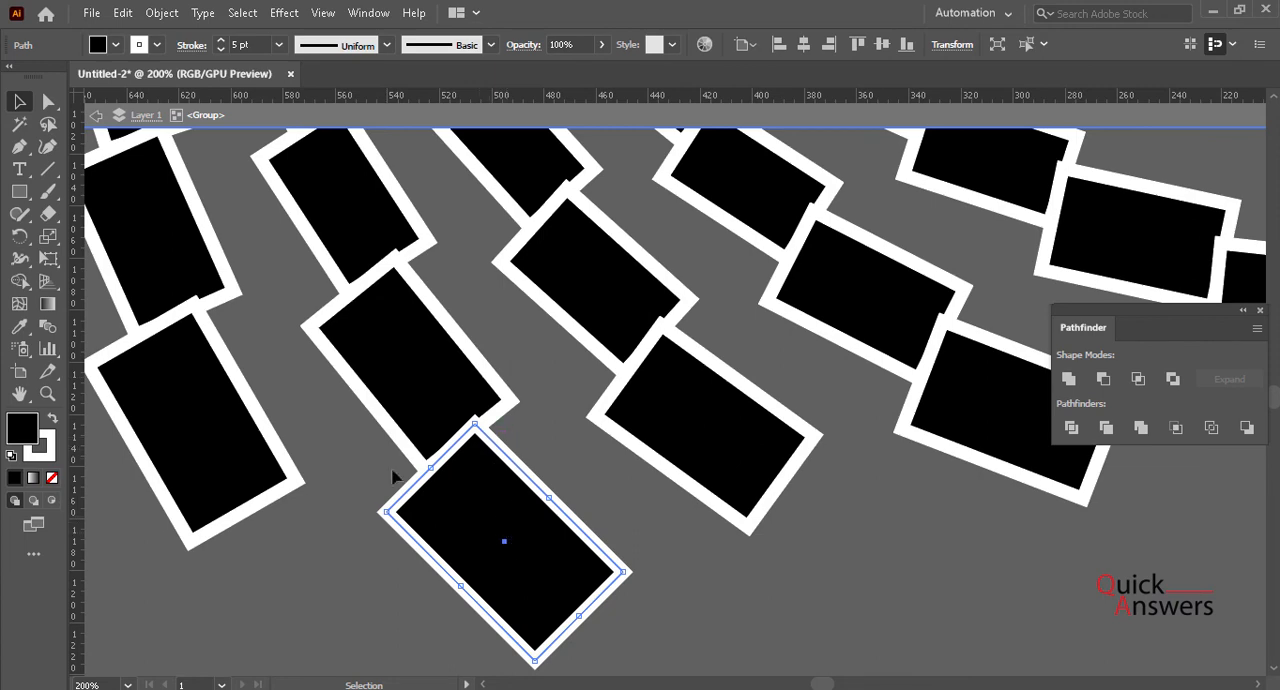
- Round two corners of the base rectangle with Direct Selection and thin its white stroke to 0.75 pt
left_click(48, 100)
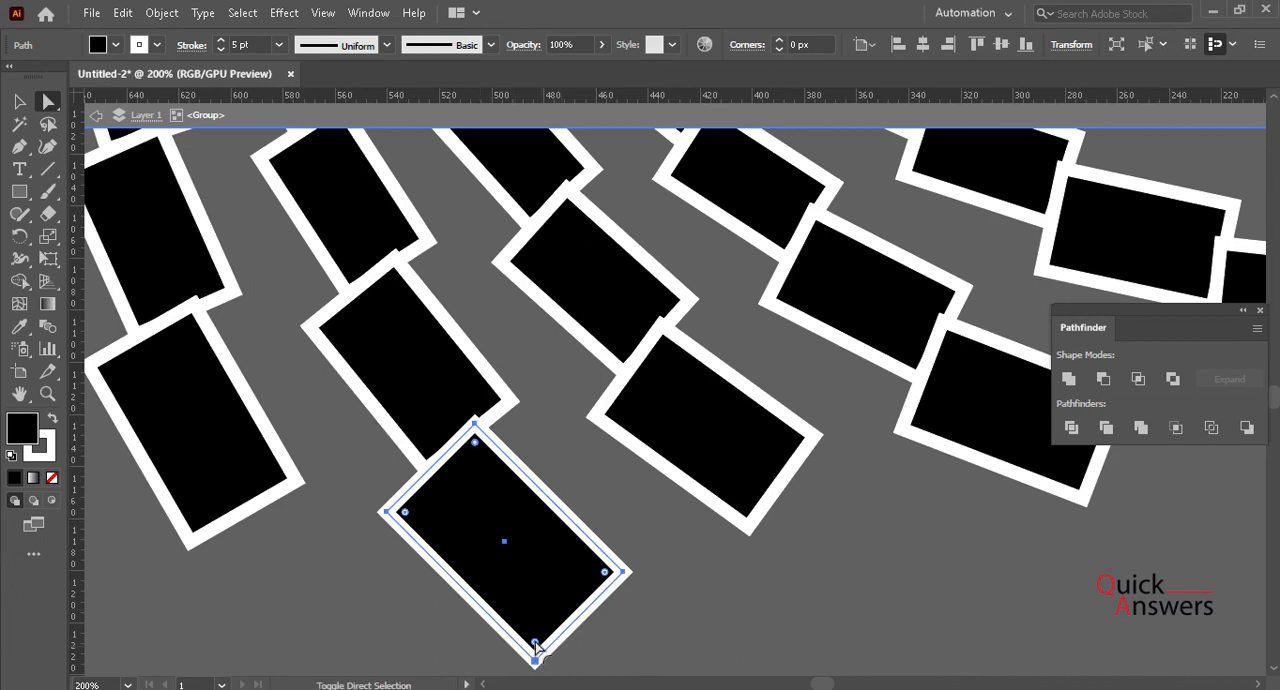
left_click_drag(476, 440, 476, 462)
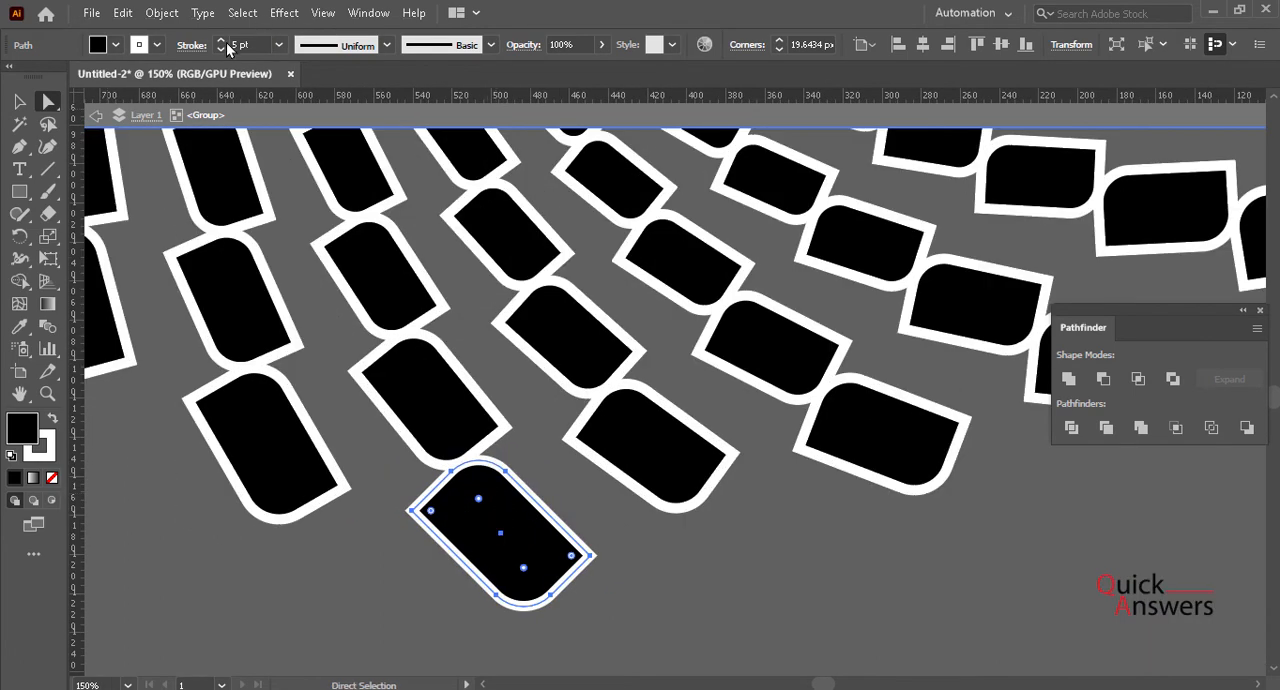
left_click(222, 50)
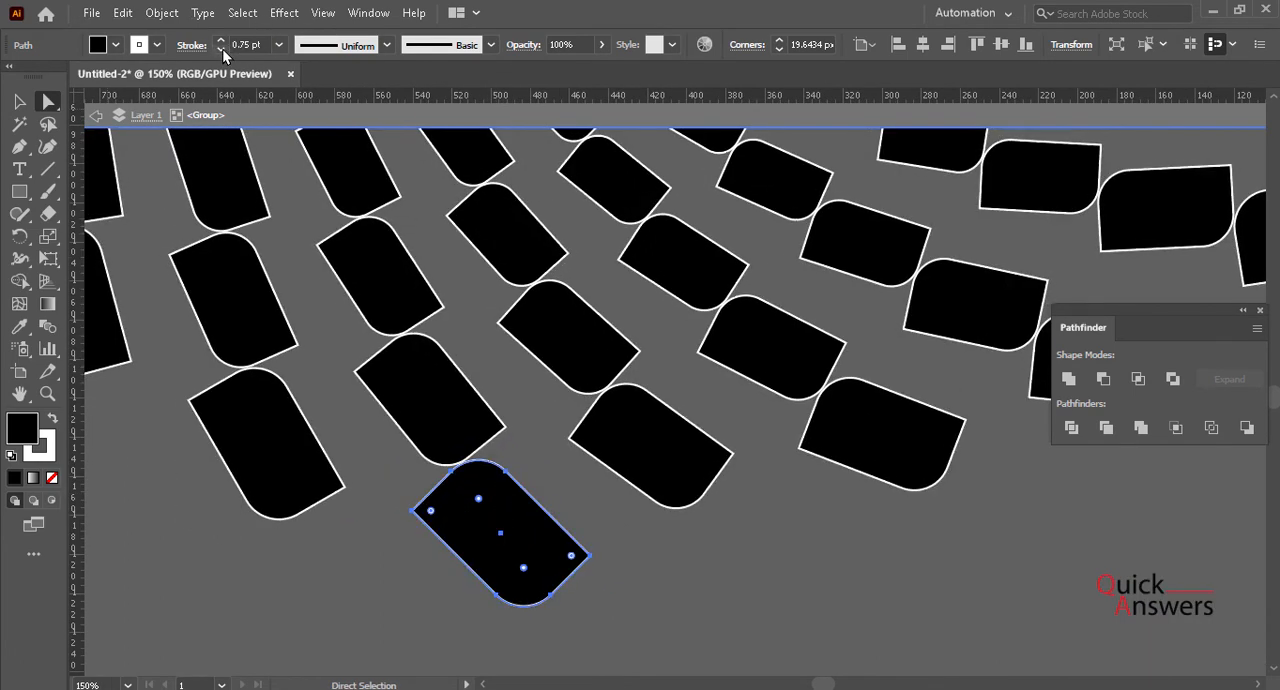
left_click(18, 100)
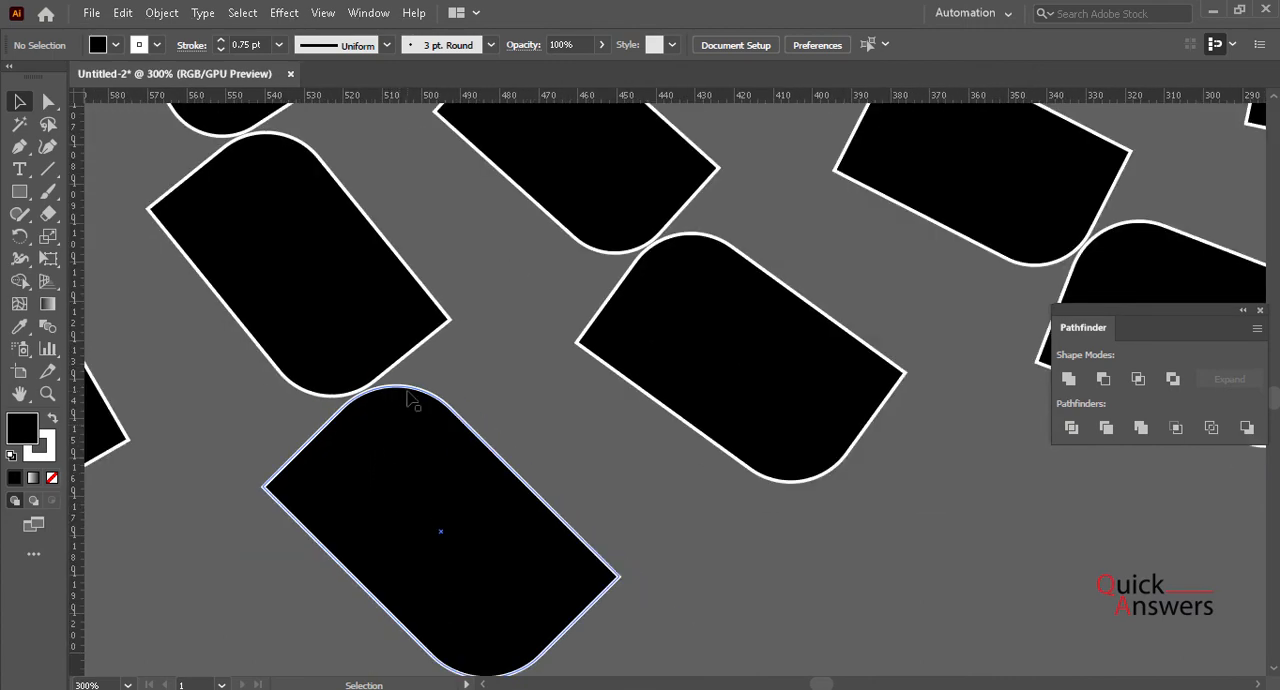
- Draw a small circle with the Ellipse Tool at the base rectangle's centre
left_click(440, 550)
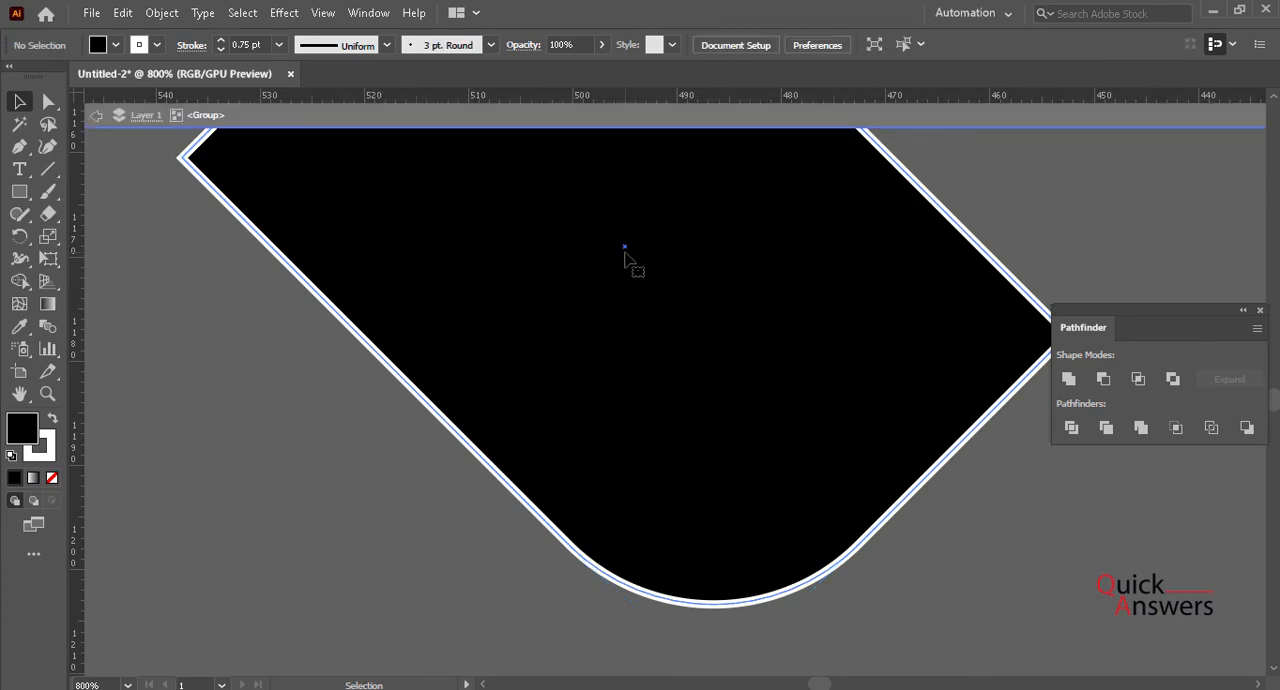
left_click(20, 190)
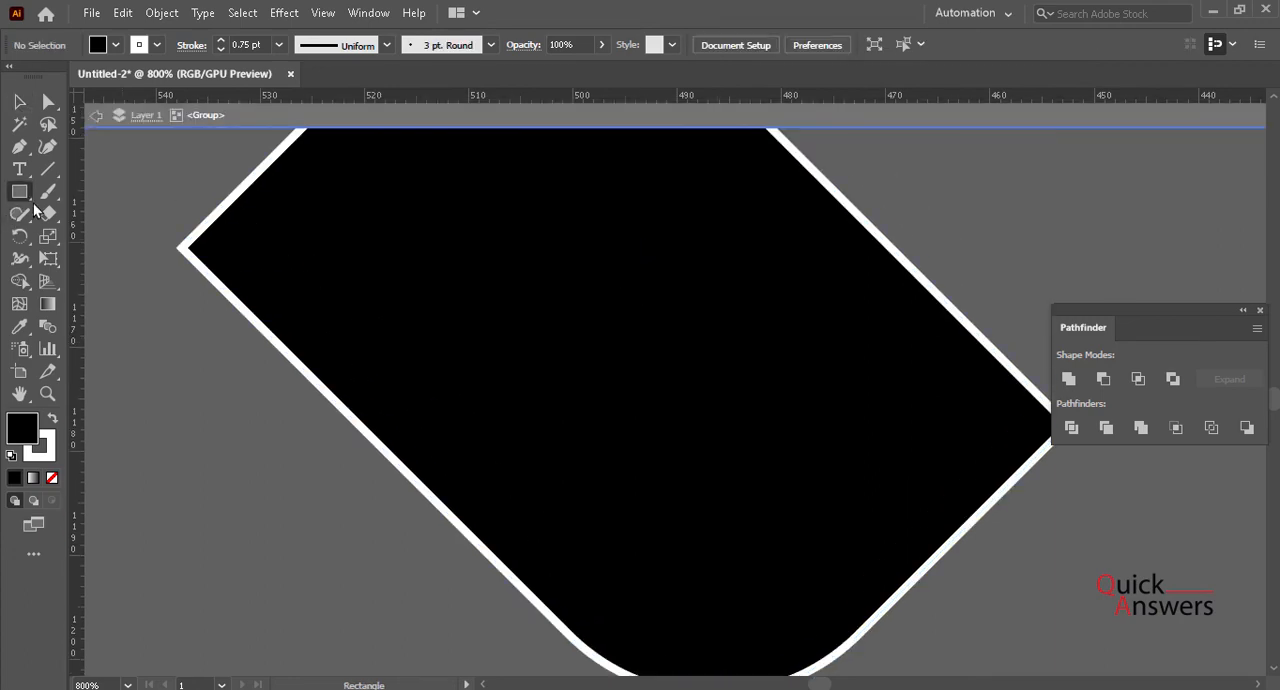
left_click(20, 190)
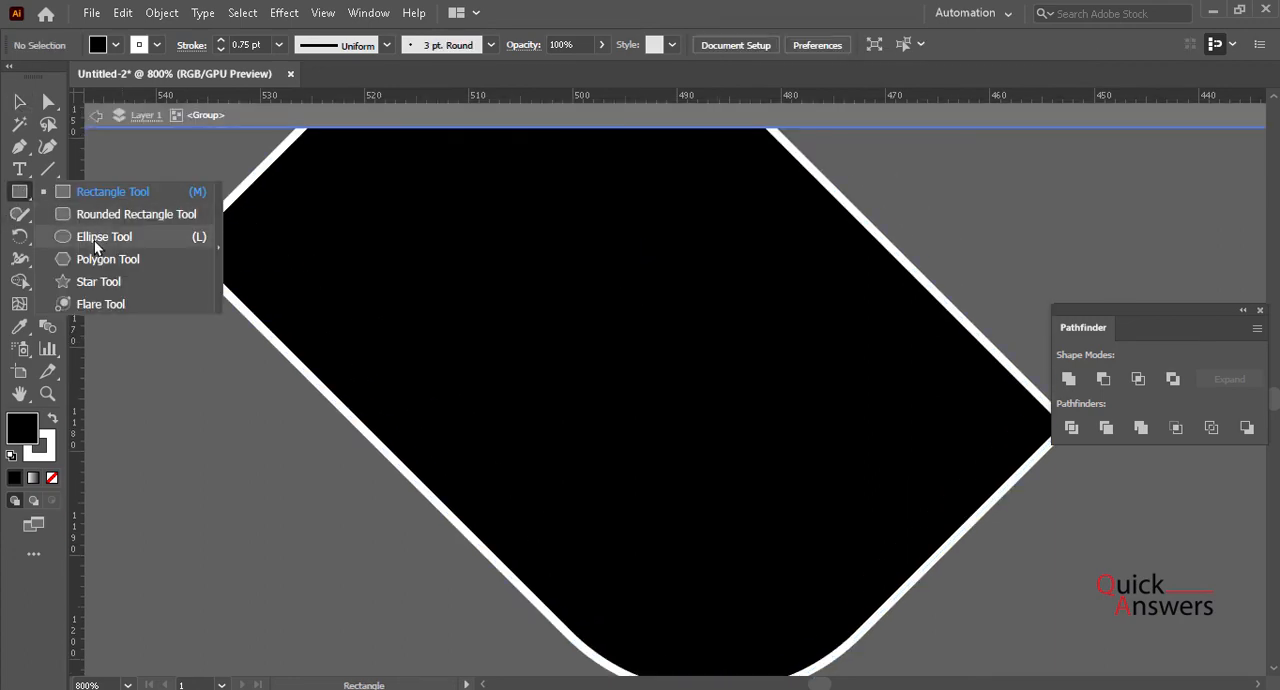
left_click(104, 236)
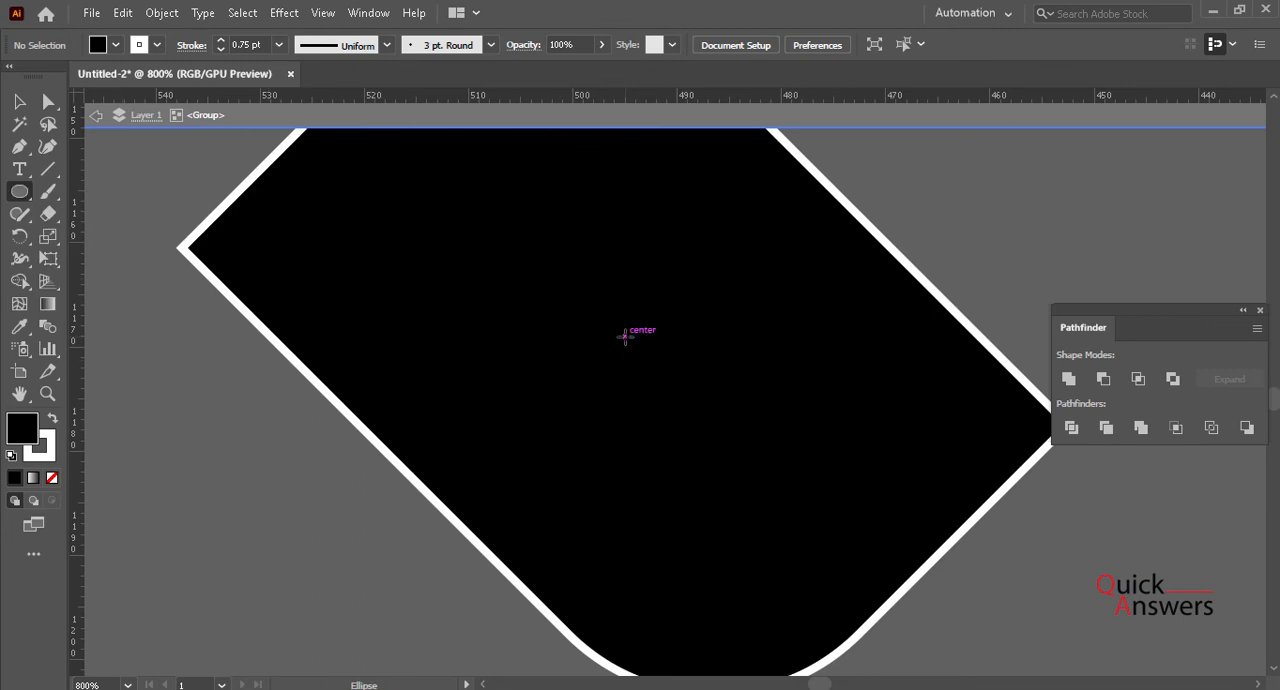
left_click_drag(544, 268, 696, 414)
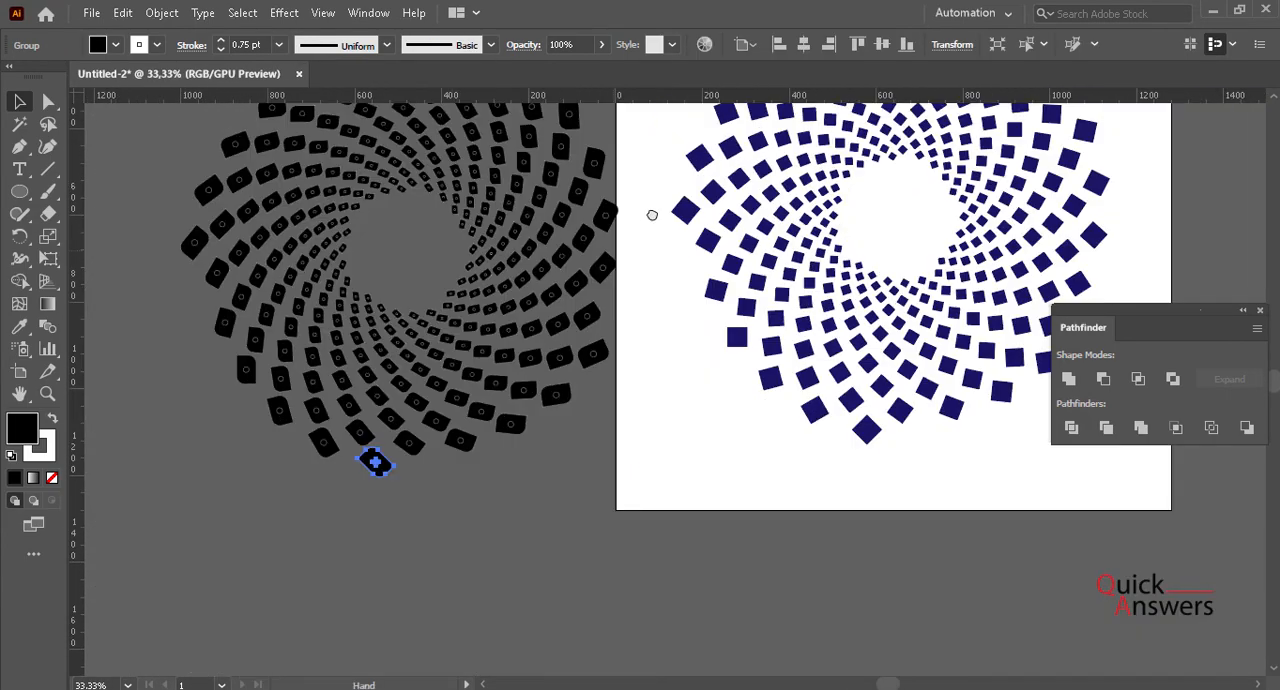
- Pan to the navy rosette, enter its group and fill the base square black
left_click_drag(376, 462, 416, 424)
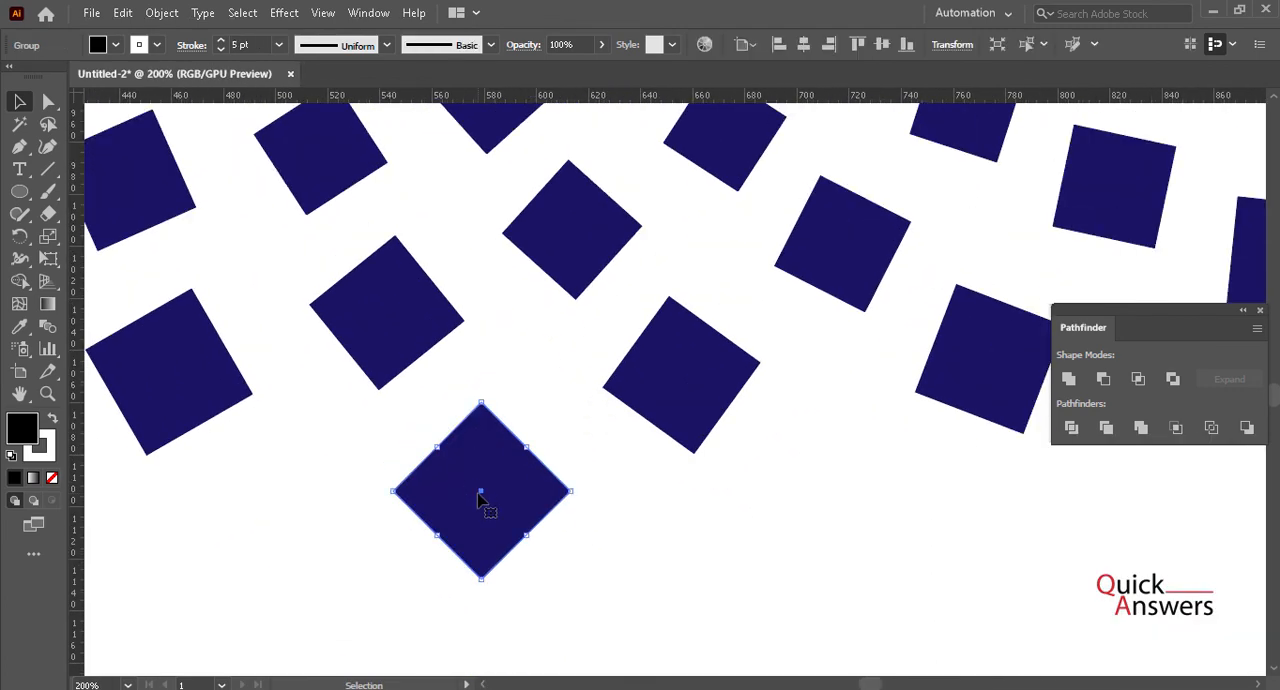
double_click(480, 500)
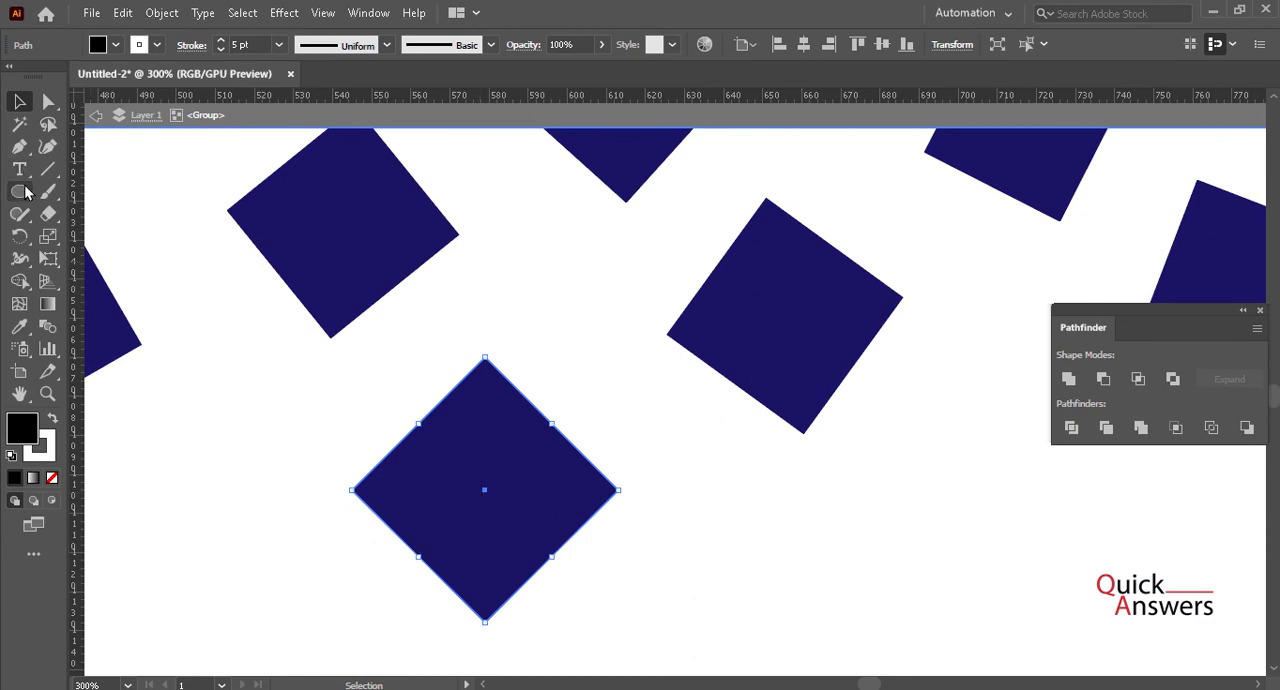
left_click(20, 190)
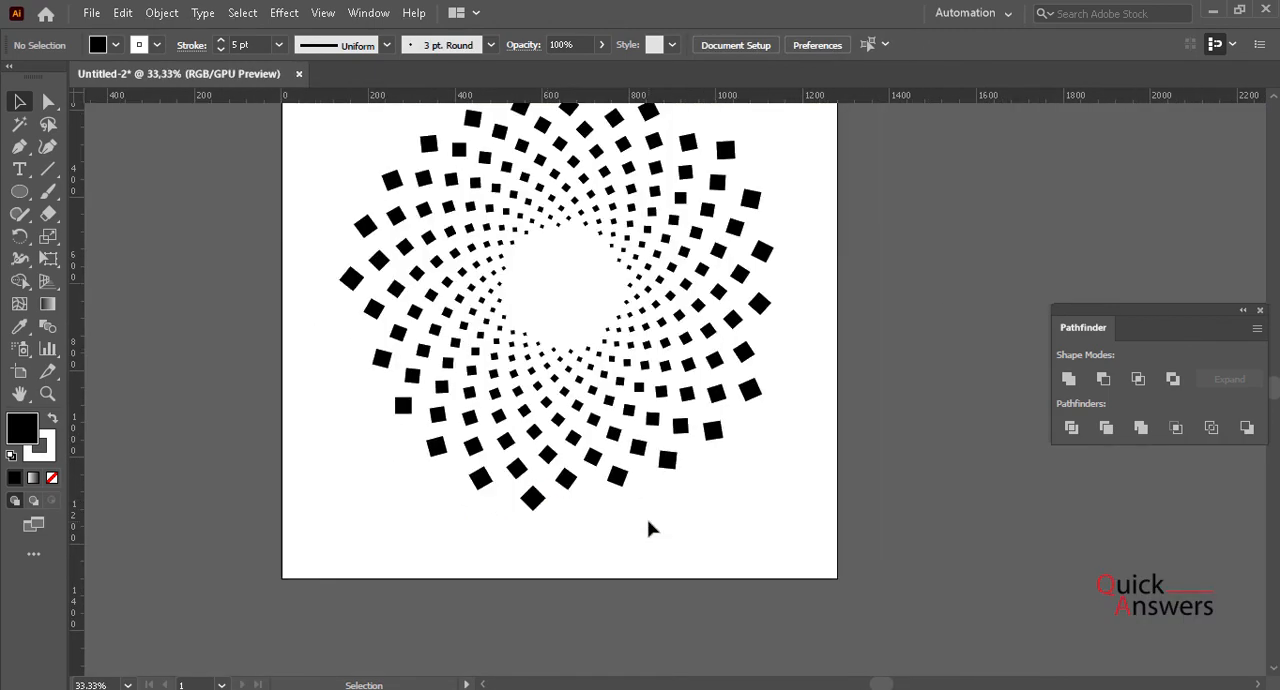
left_click(532, 498)
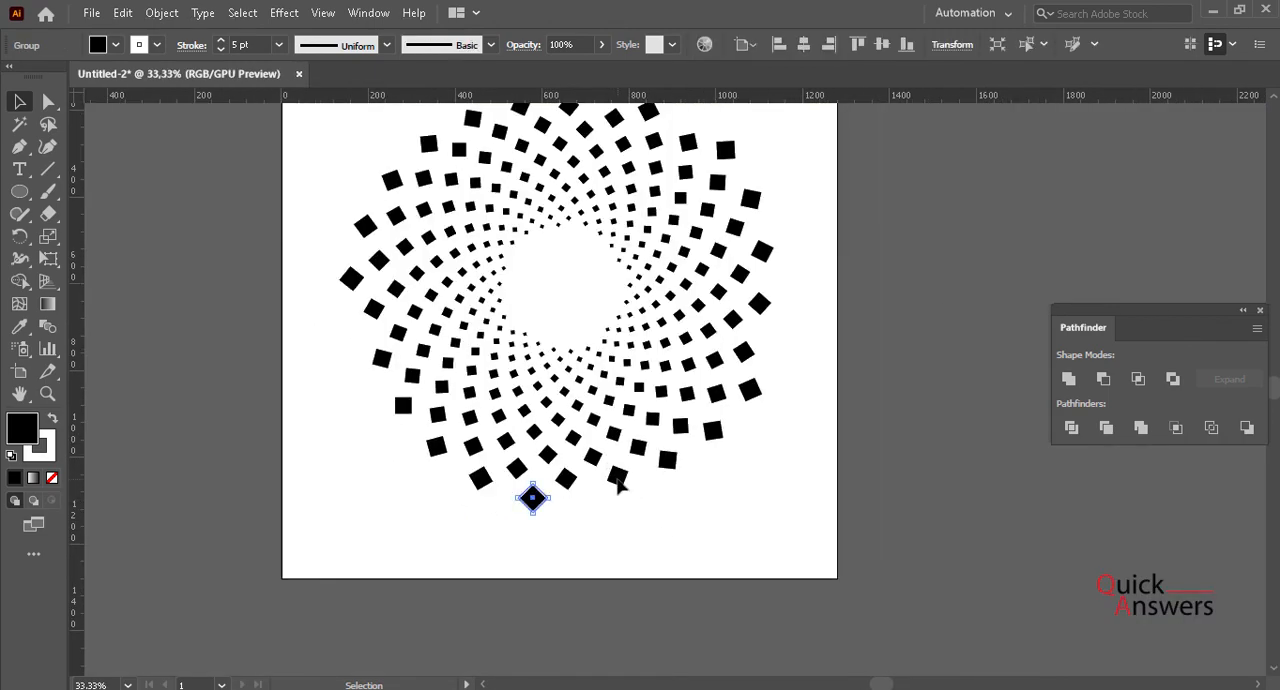